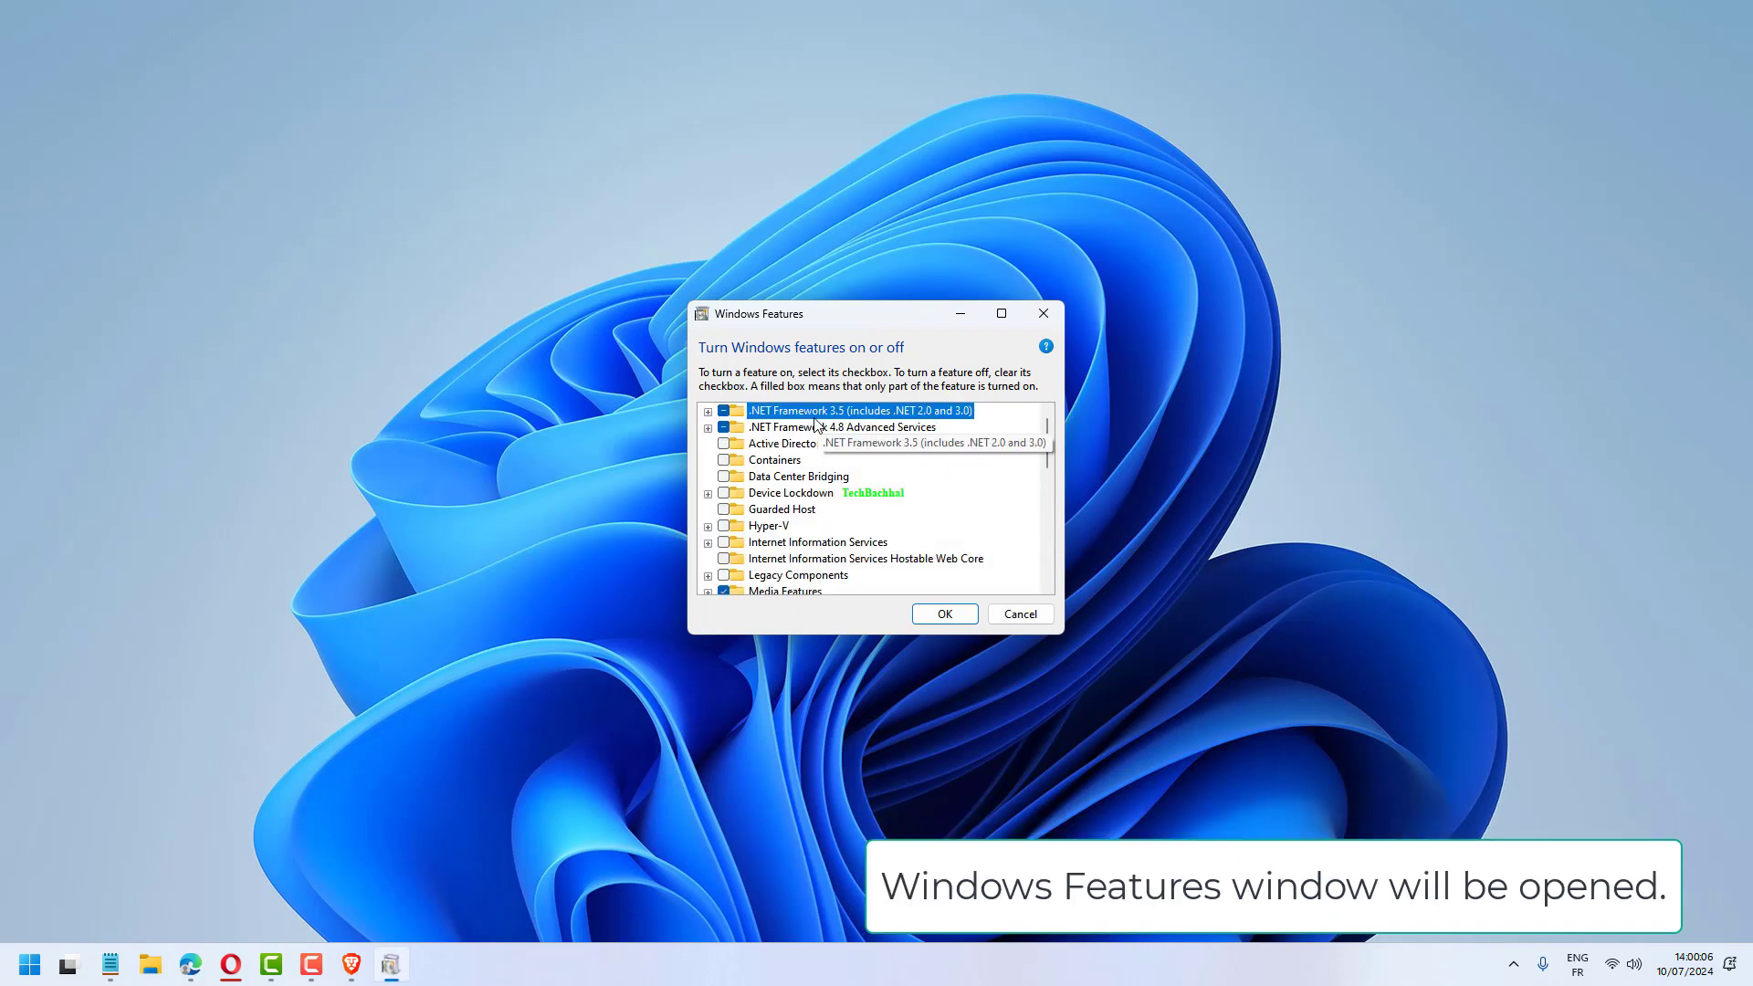
Enable .NET Framework 3.5 (includes .NET 2.0 and 3.0), apply it and close the completion notice
left_click(723, 411)
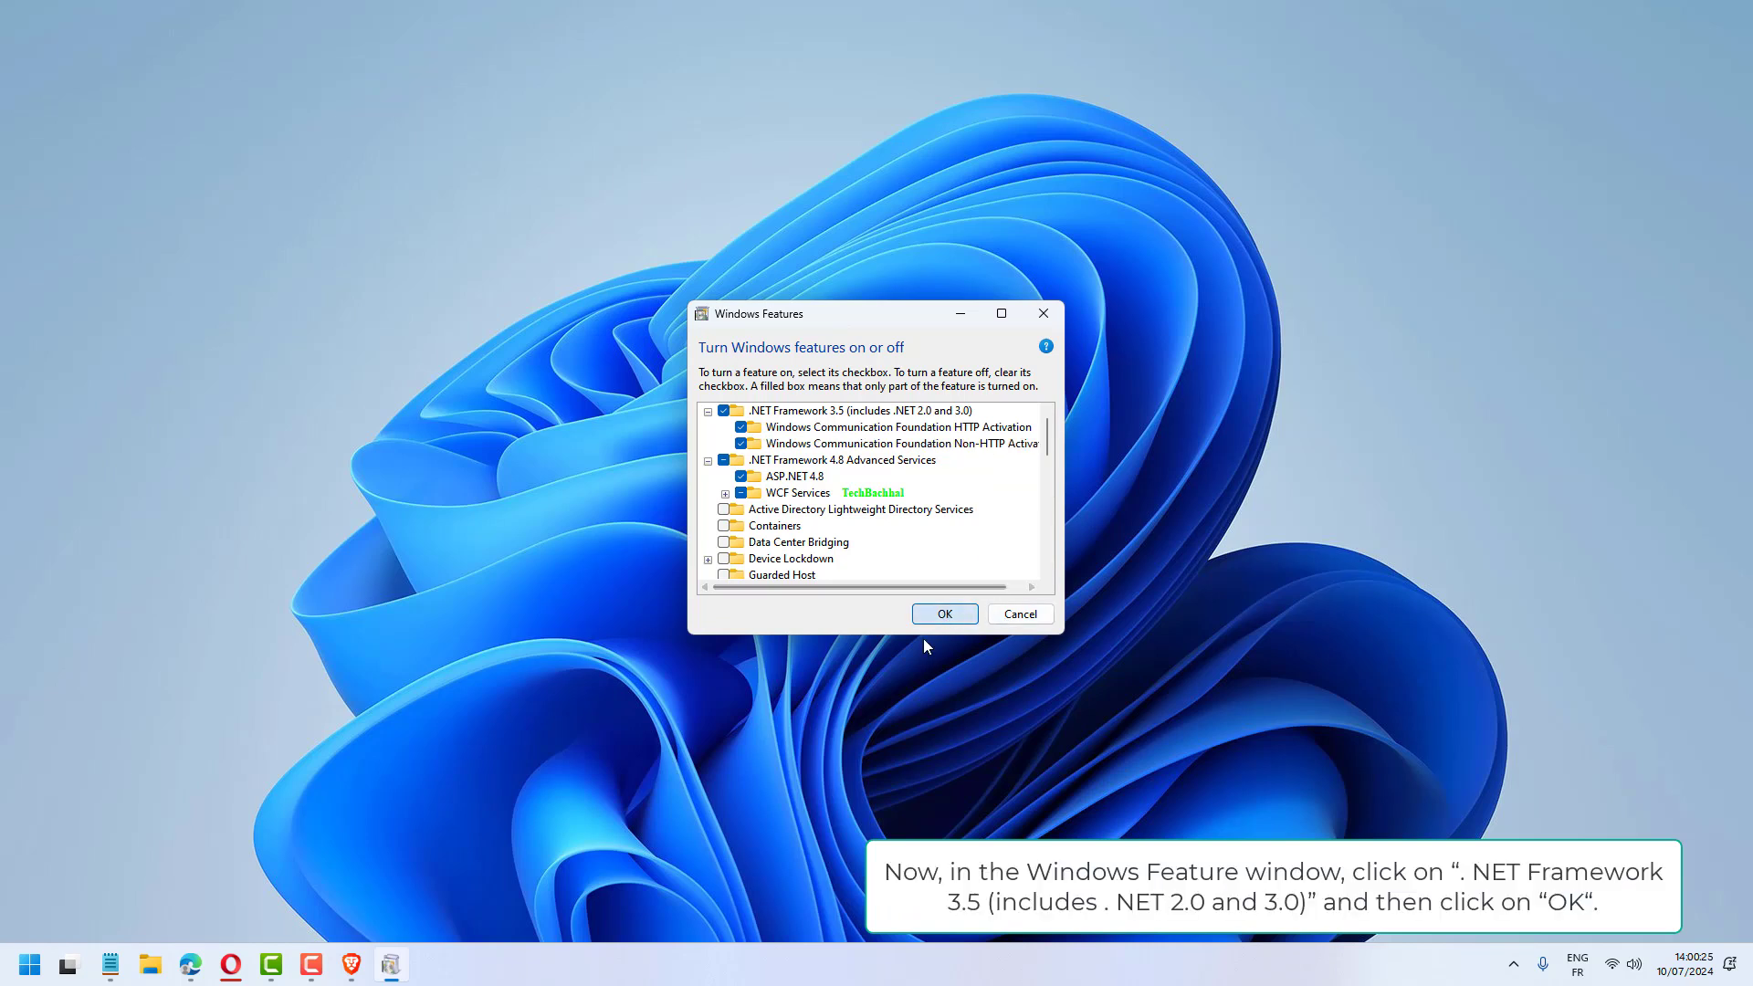
left_click(944, 613)
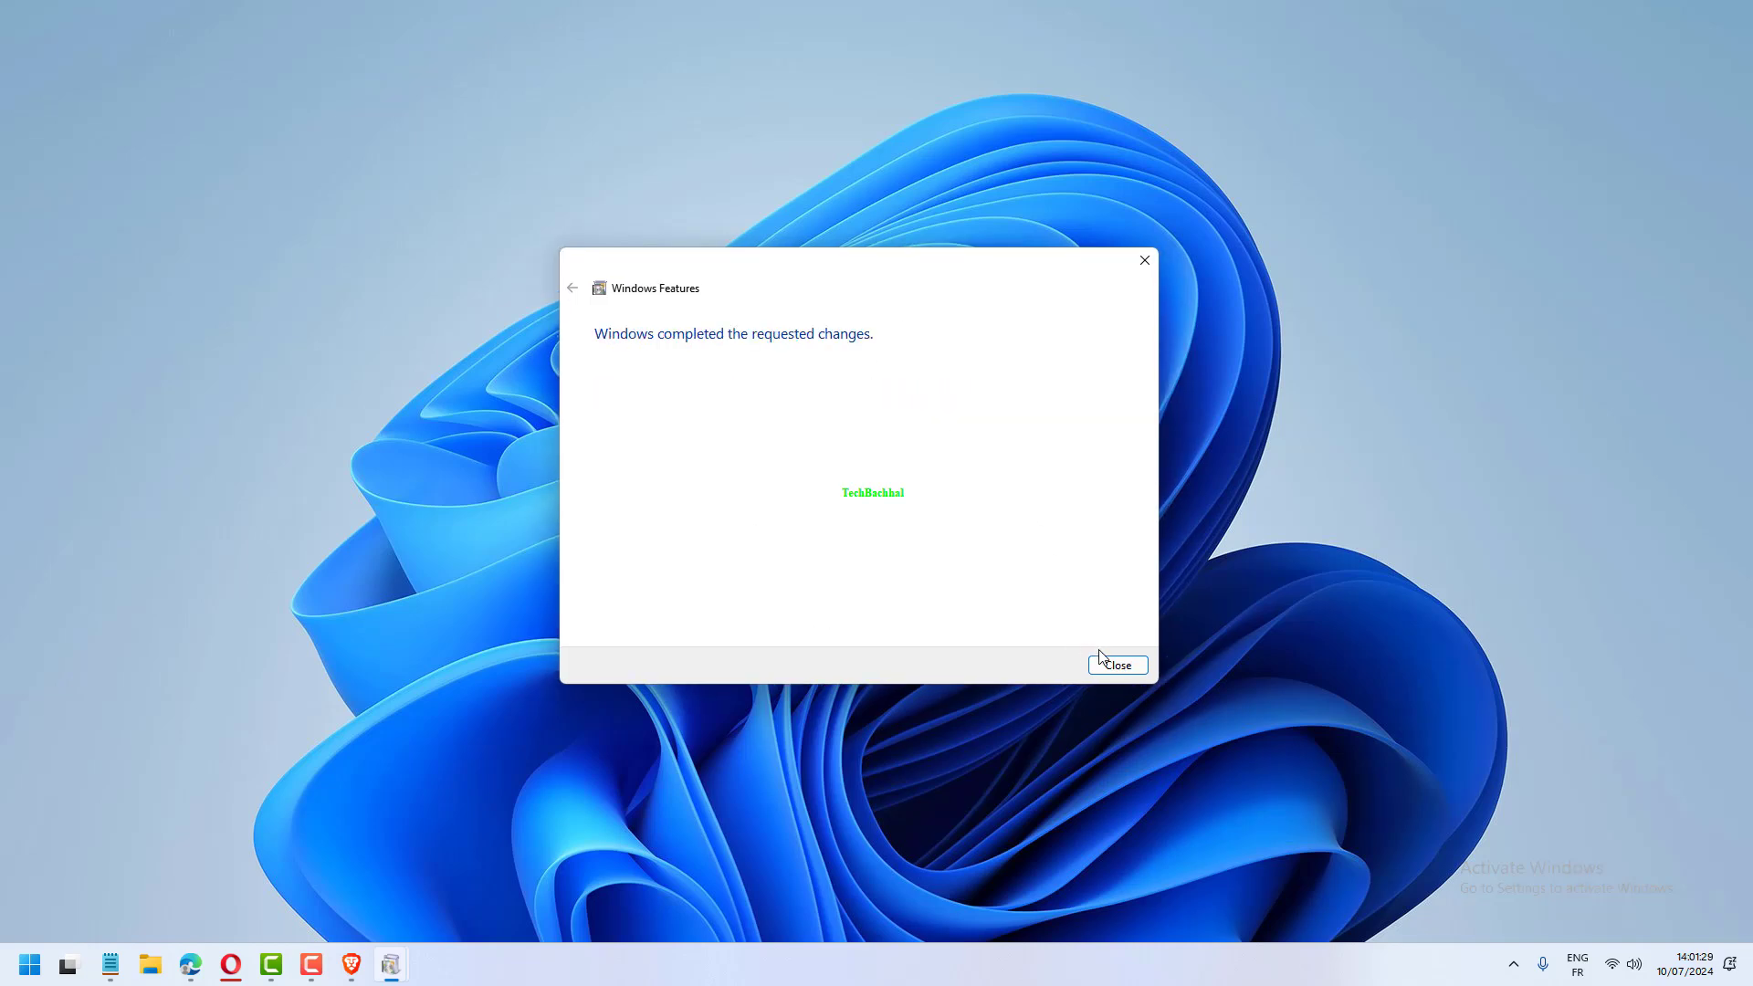
left_click(1116, 665)
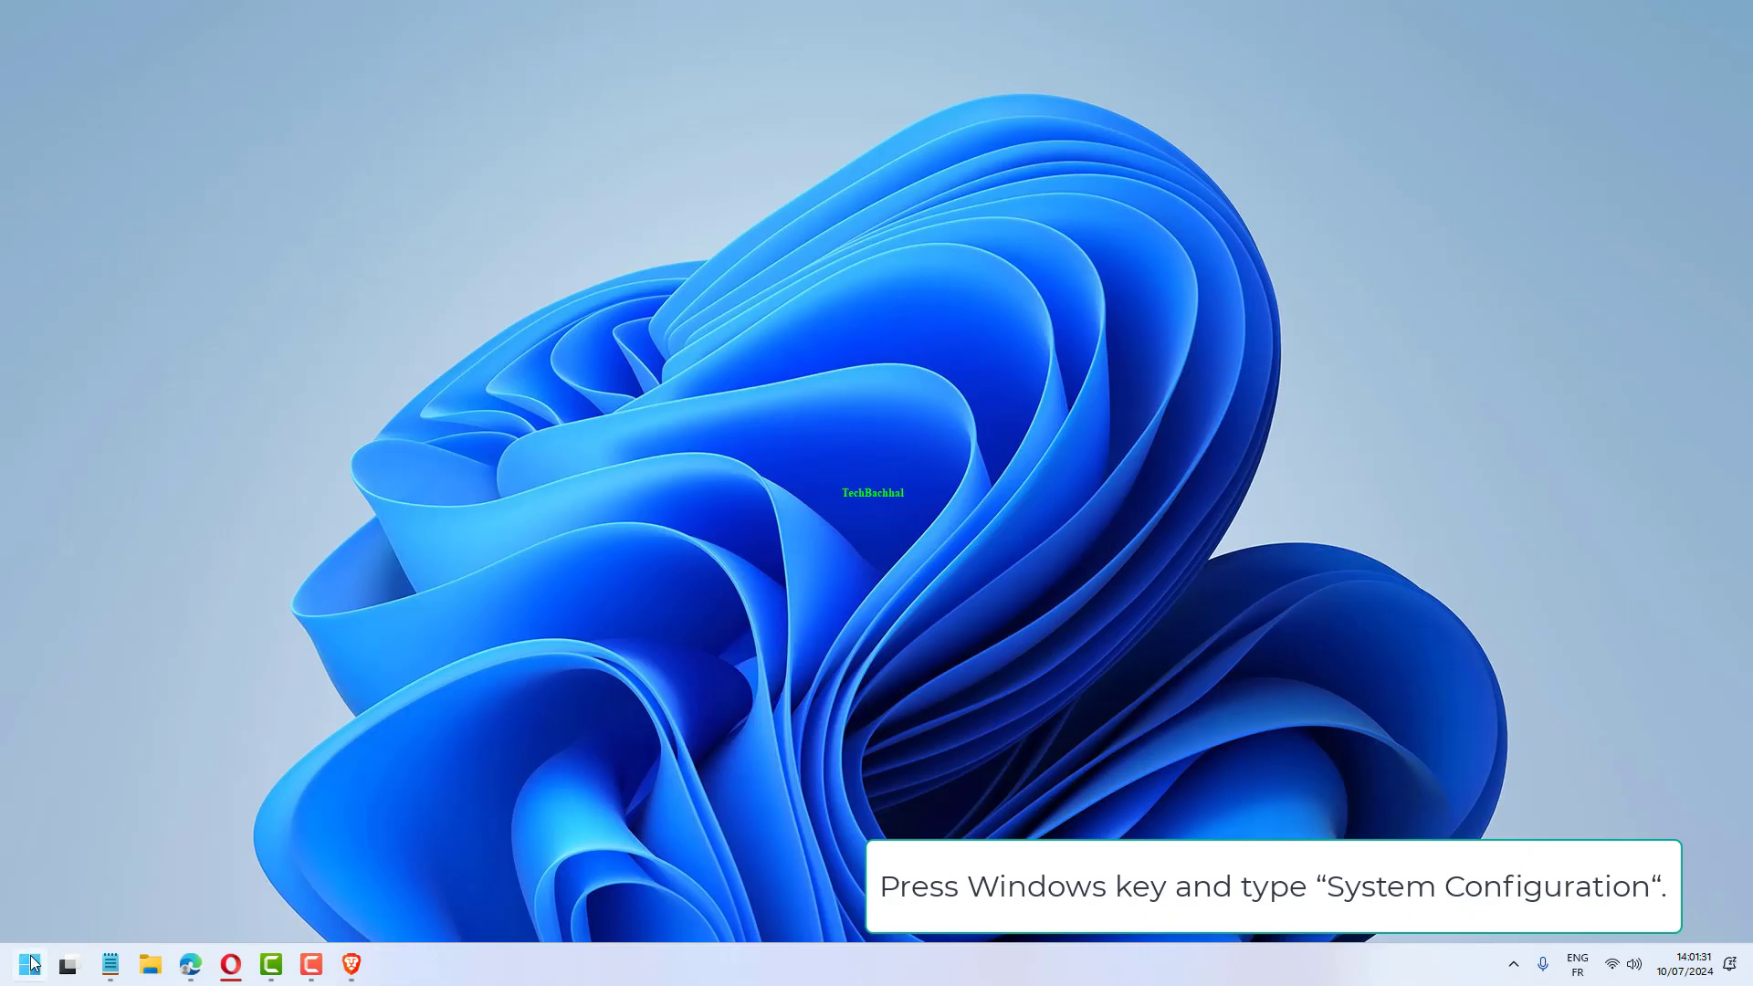
Search for and launch System Configuration, landing on the General tab
type("System Configuration")
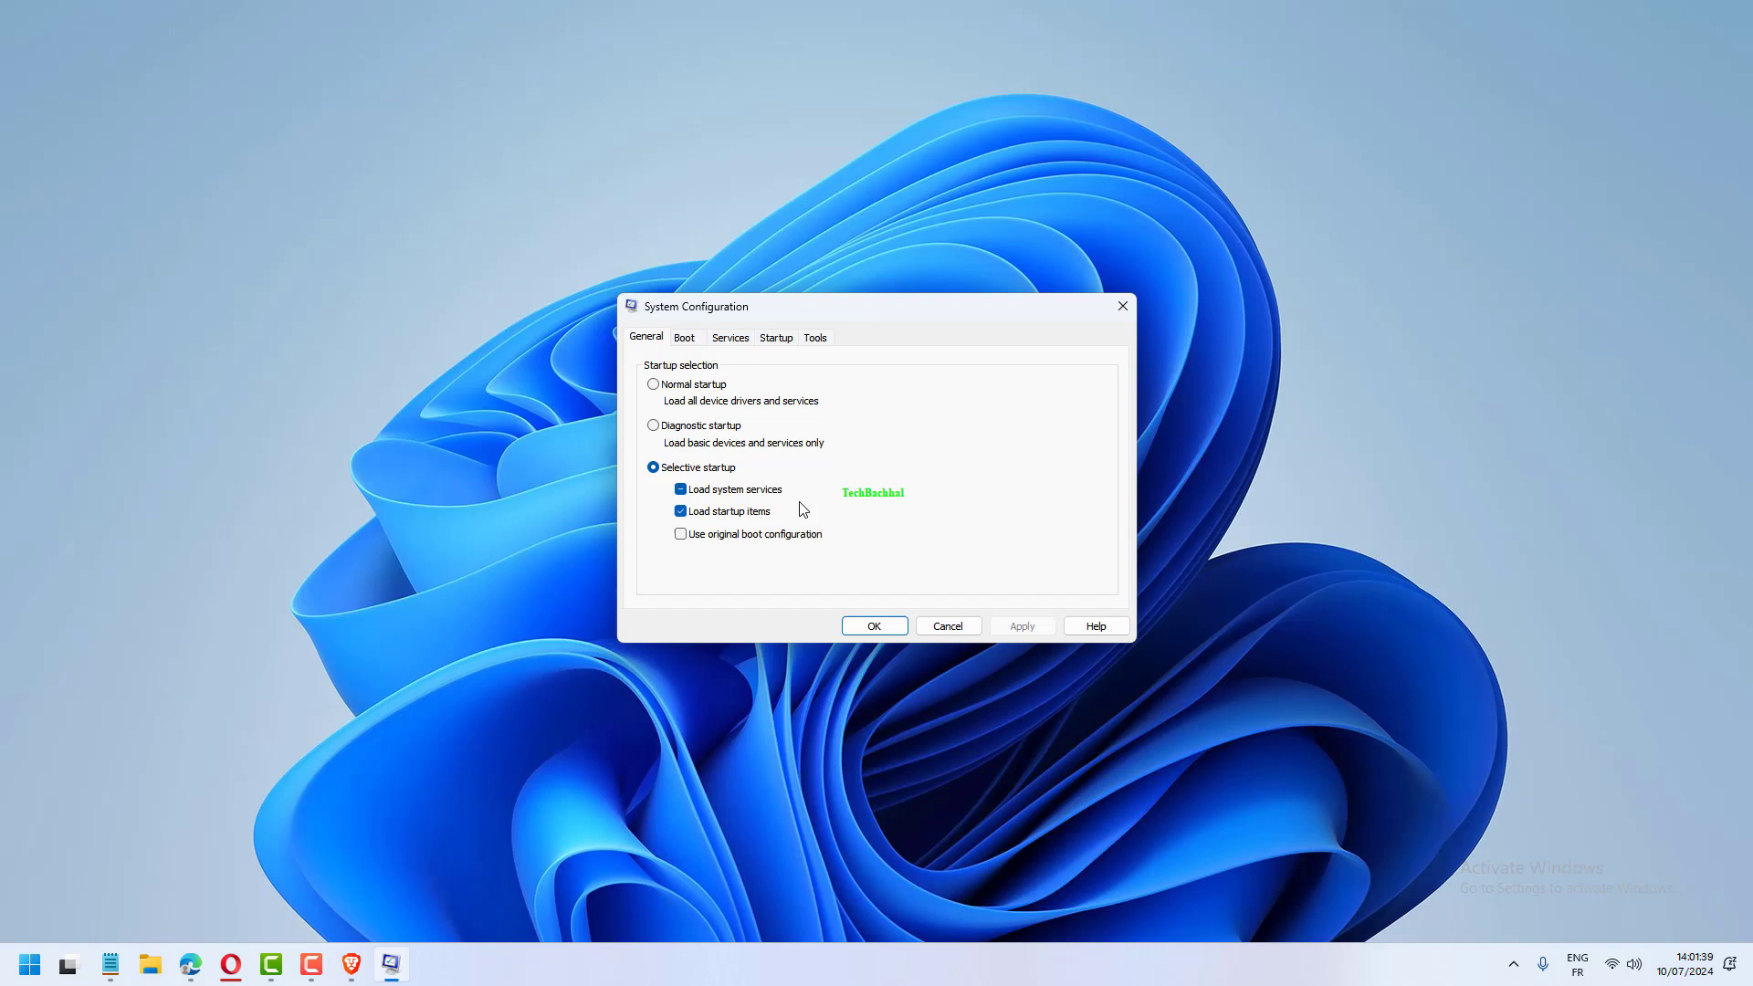
mouse_move(817, 594)
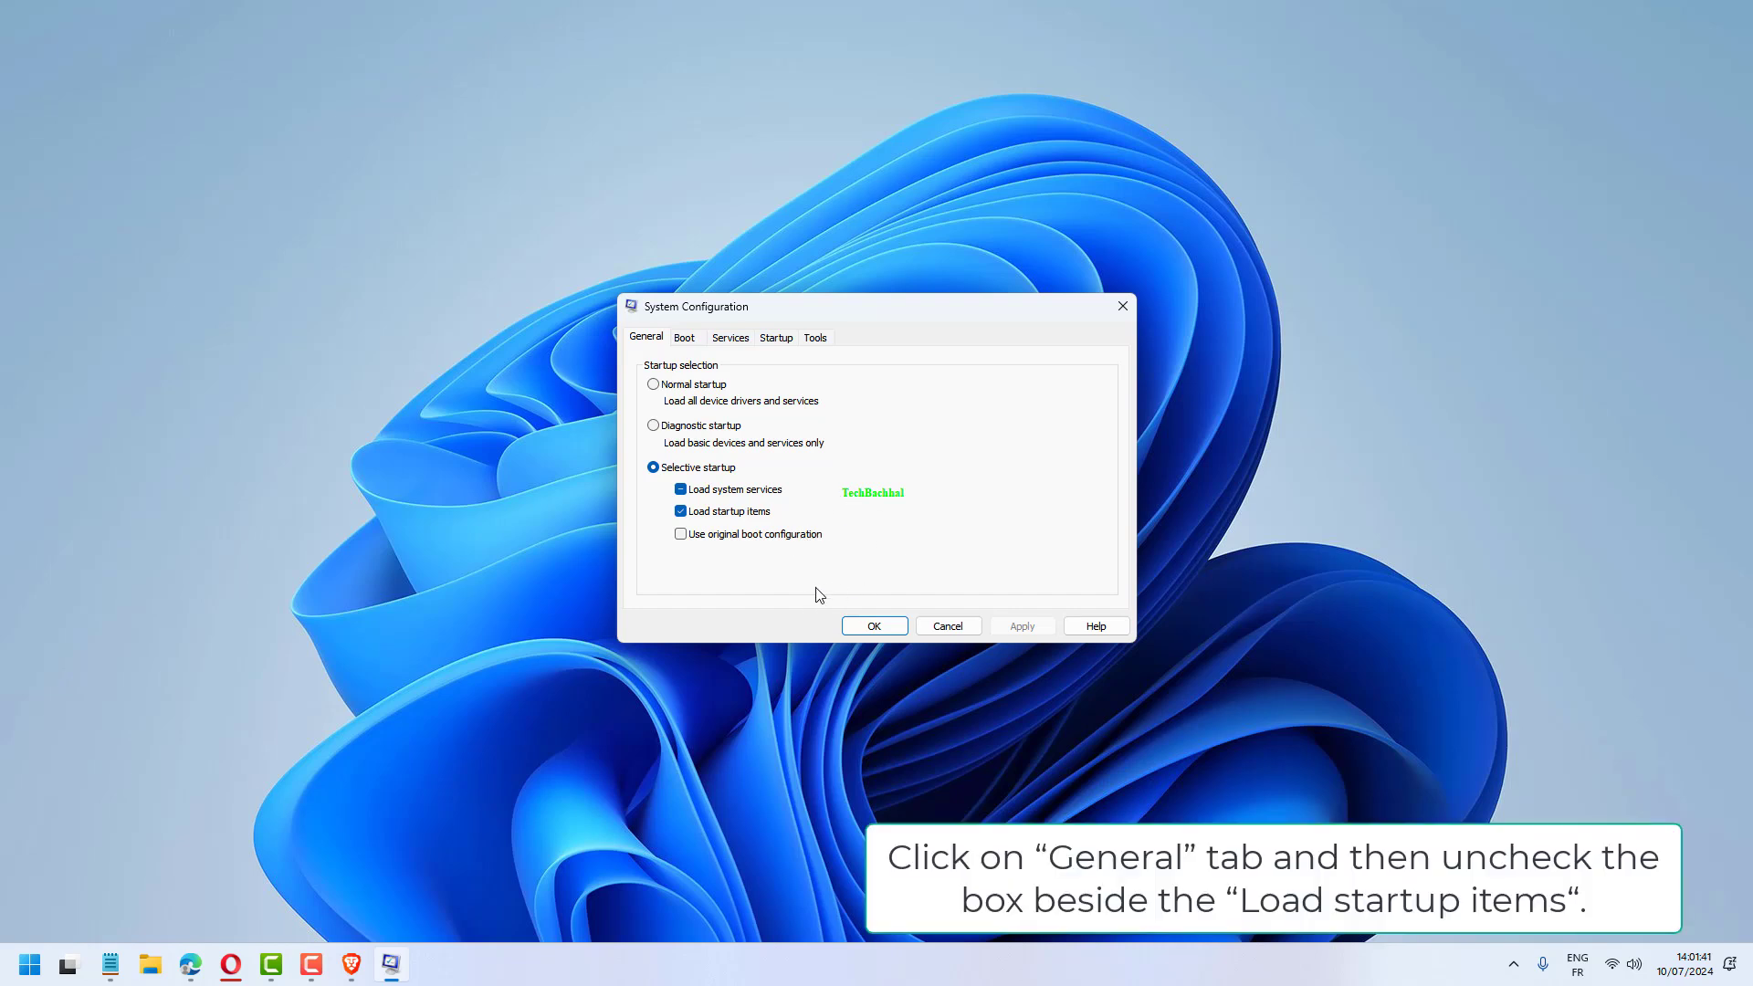
mouse_move(855, 475)
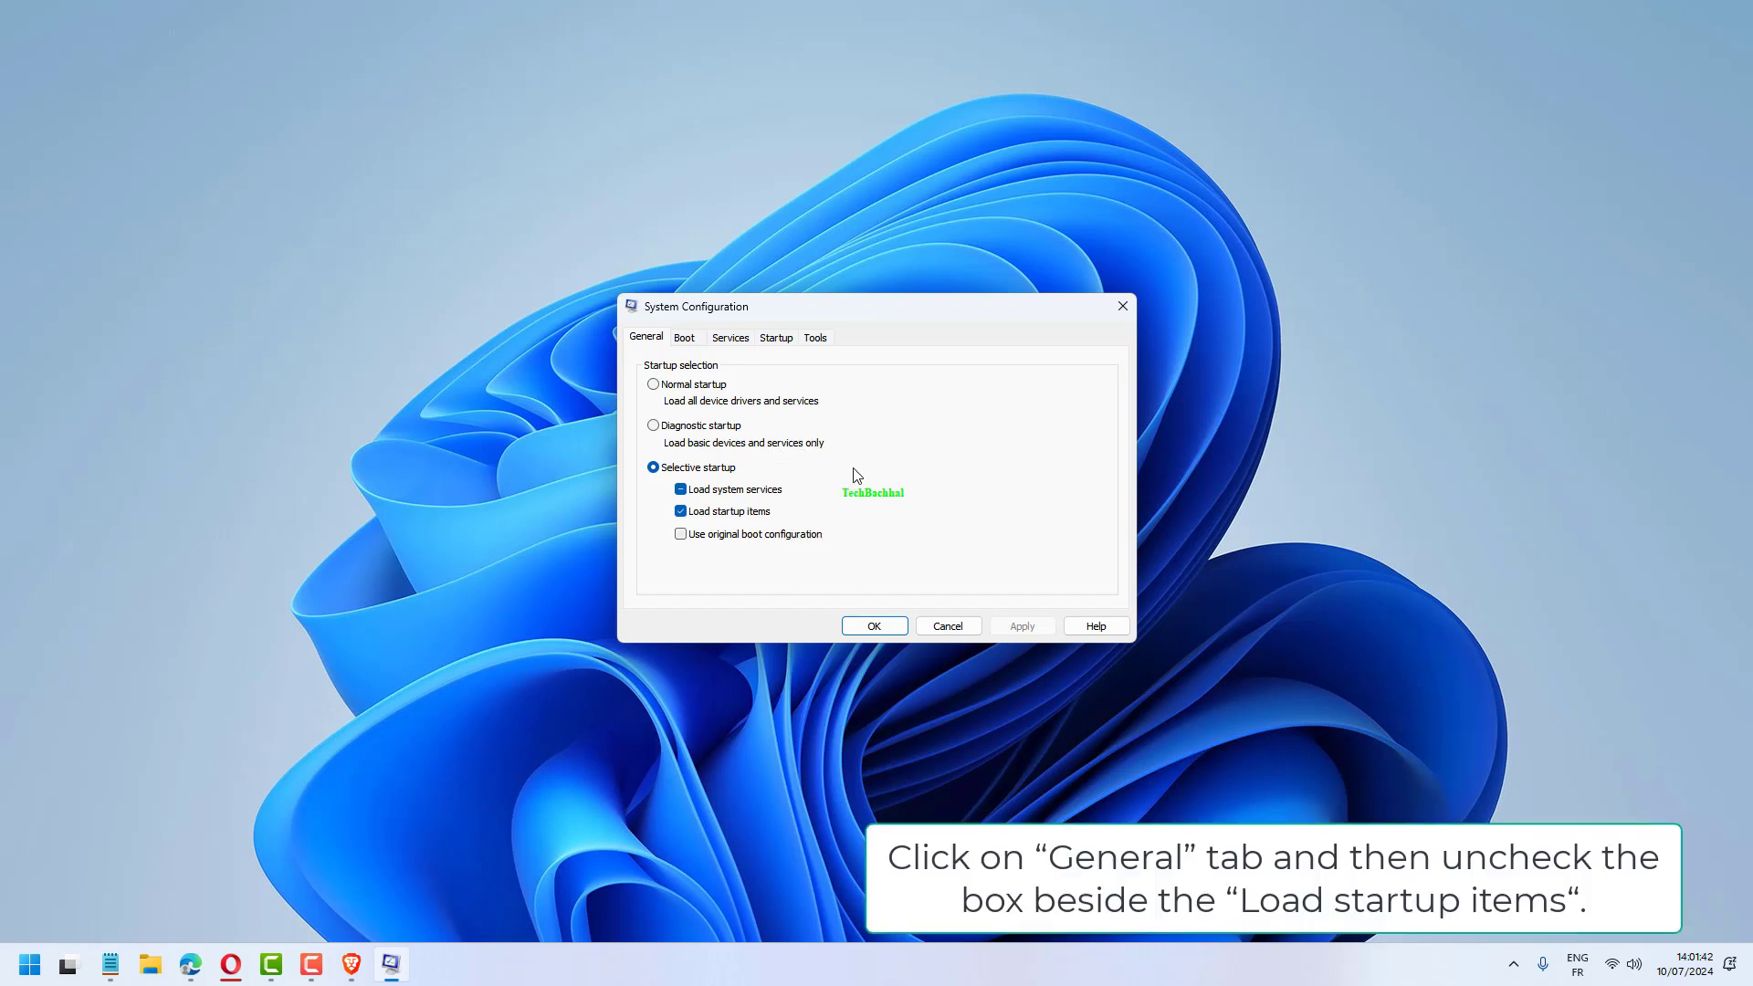
mouse_move(752, 353)
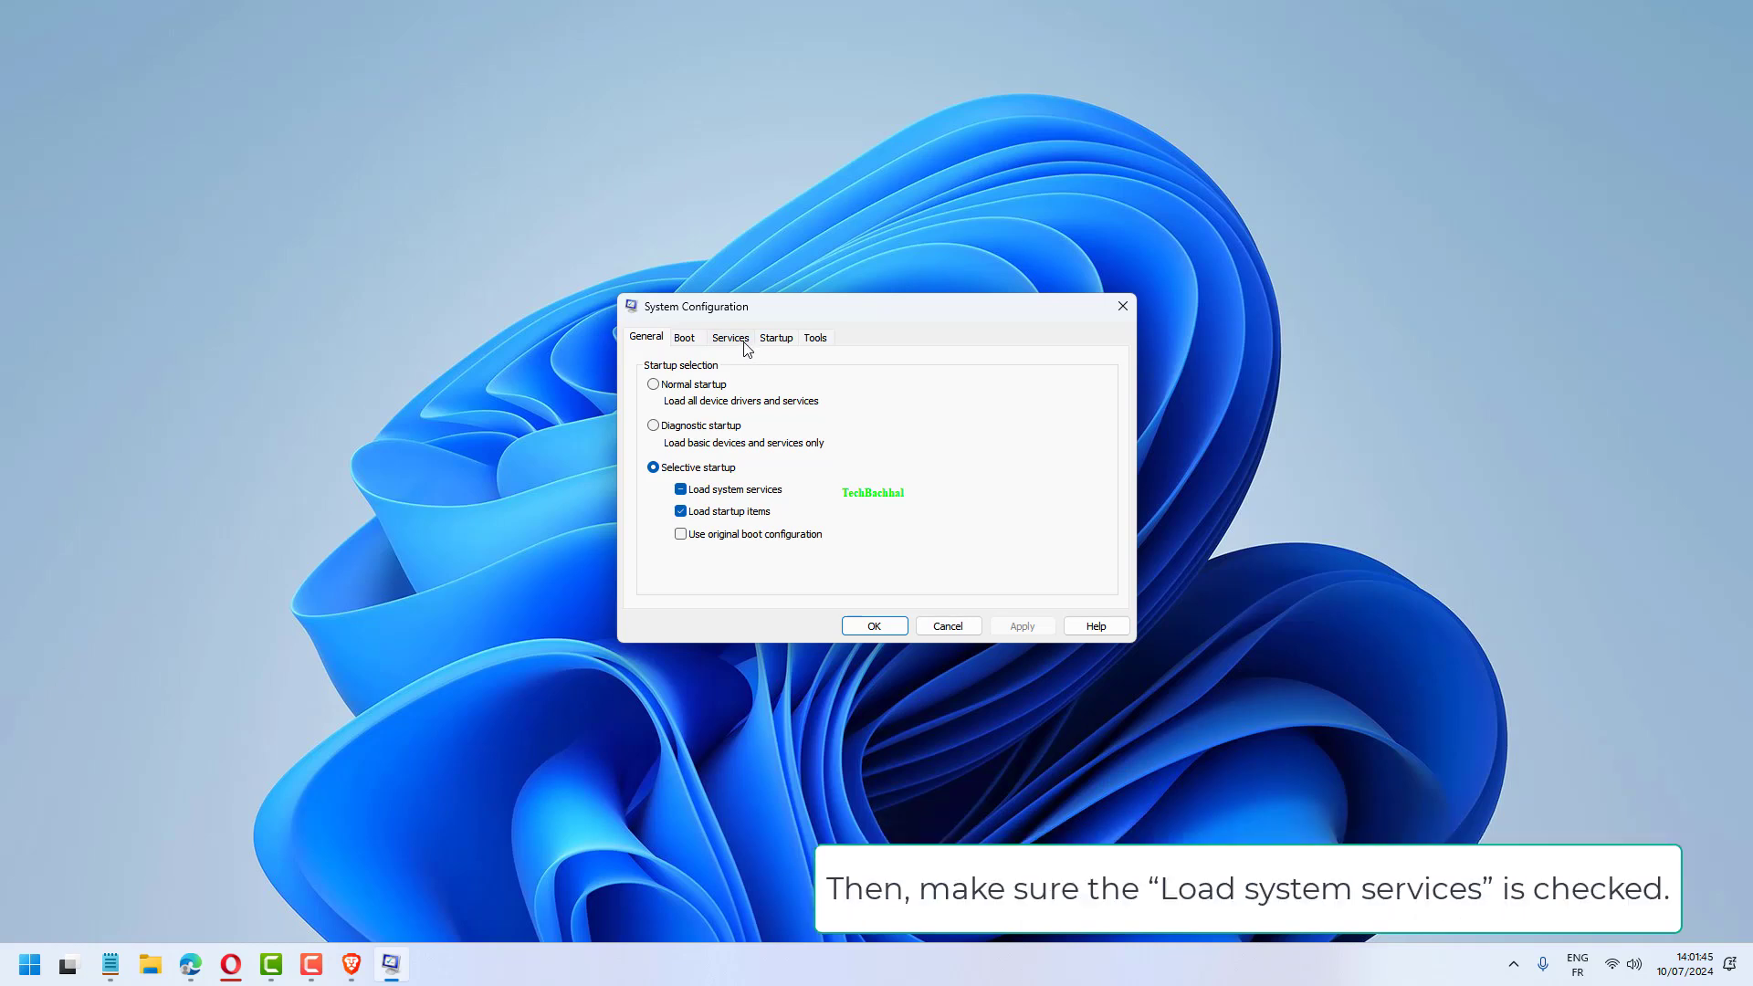
In Services, hide Microsoft services, disable the rest and confirm the clean boot settings
left_click(731, 336)
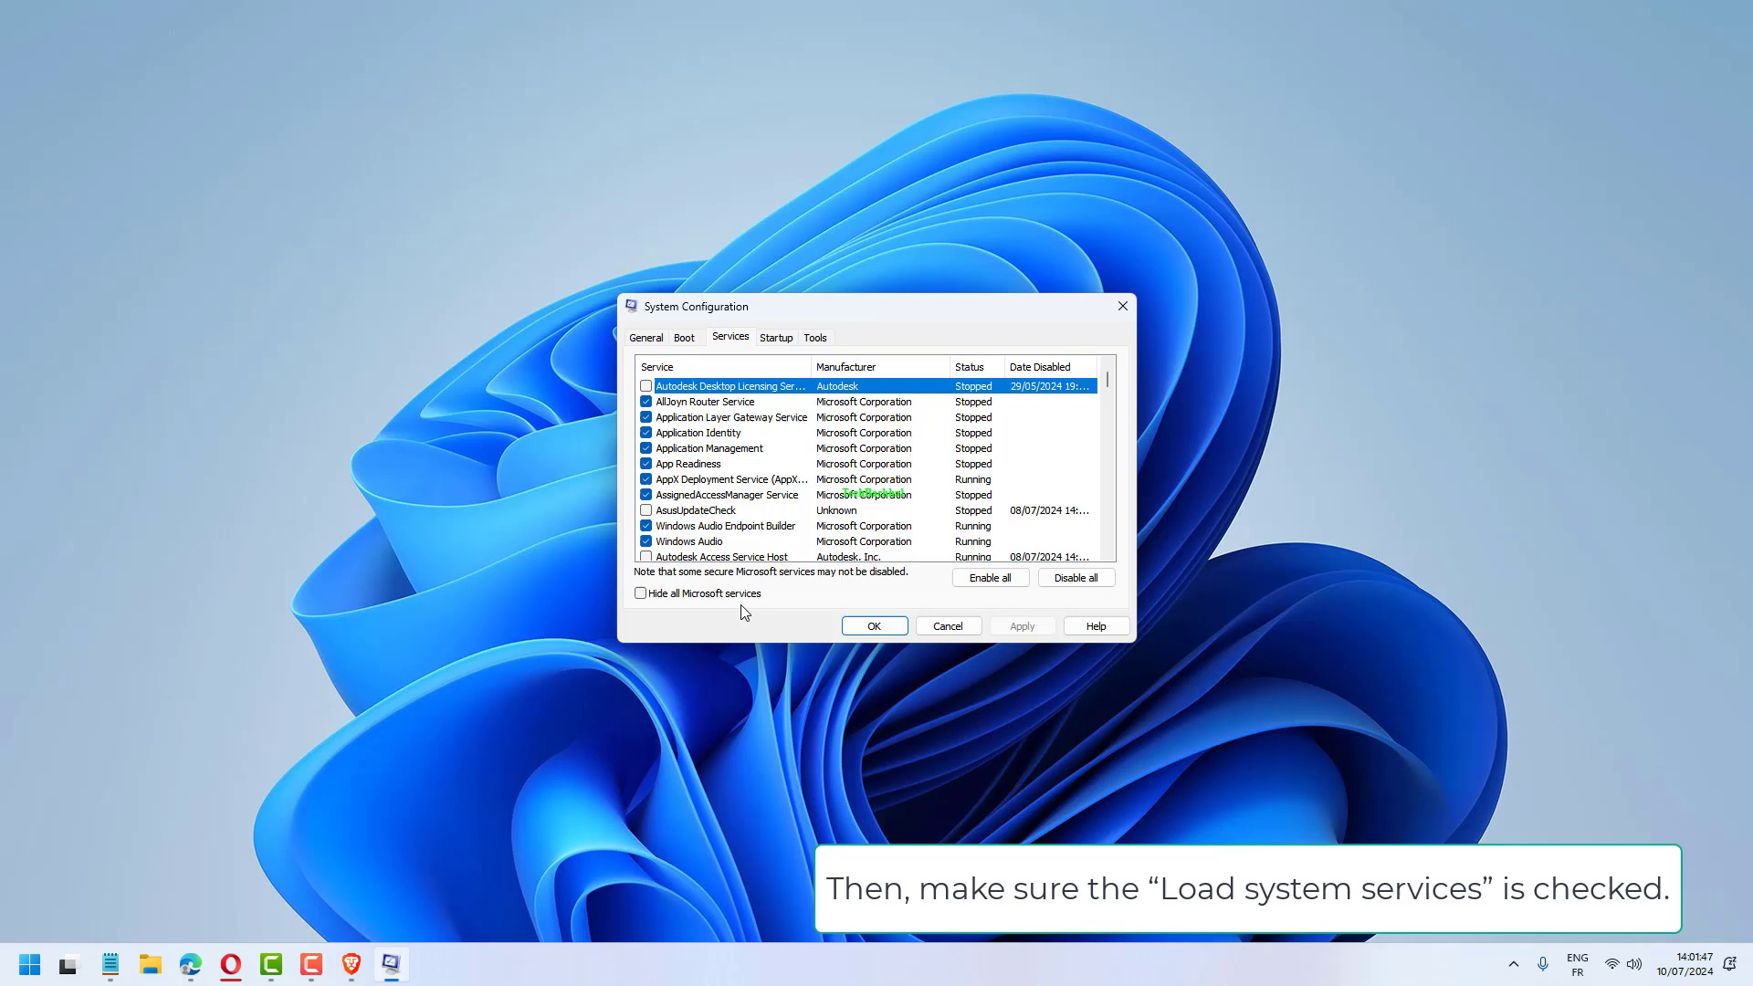
left_click(641, 592)
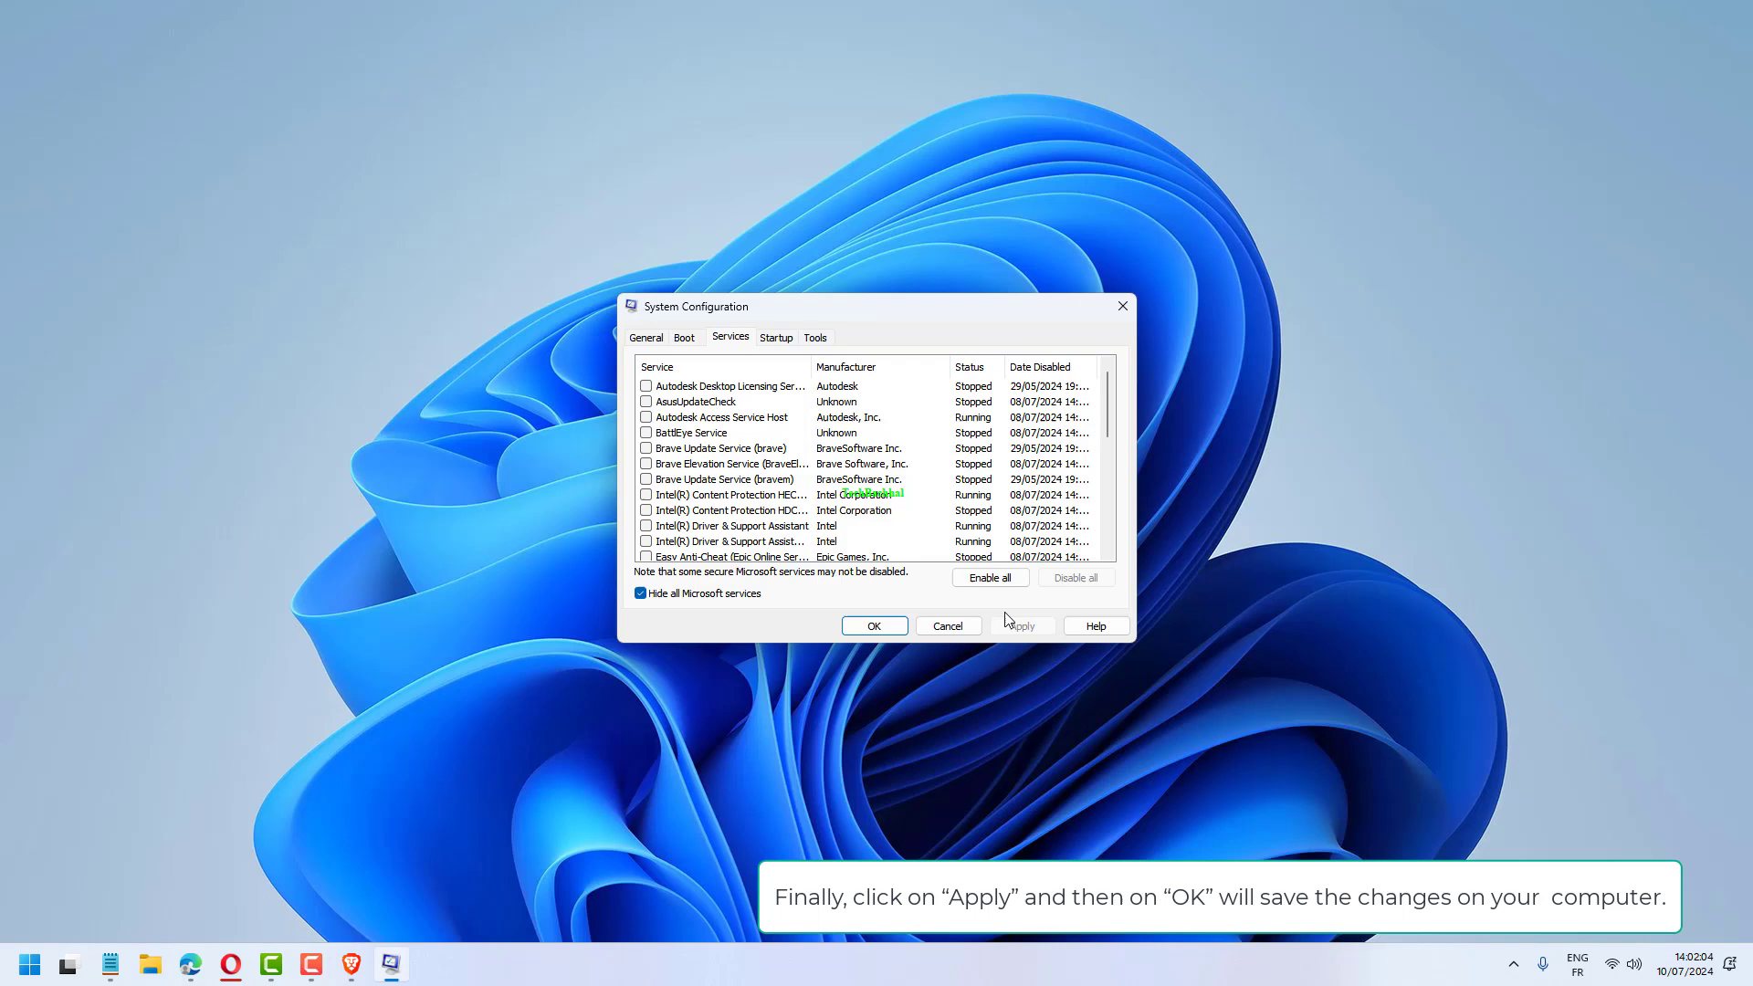
left_click(874, 624)
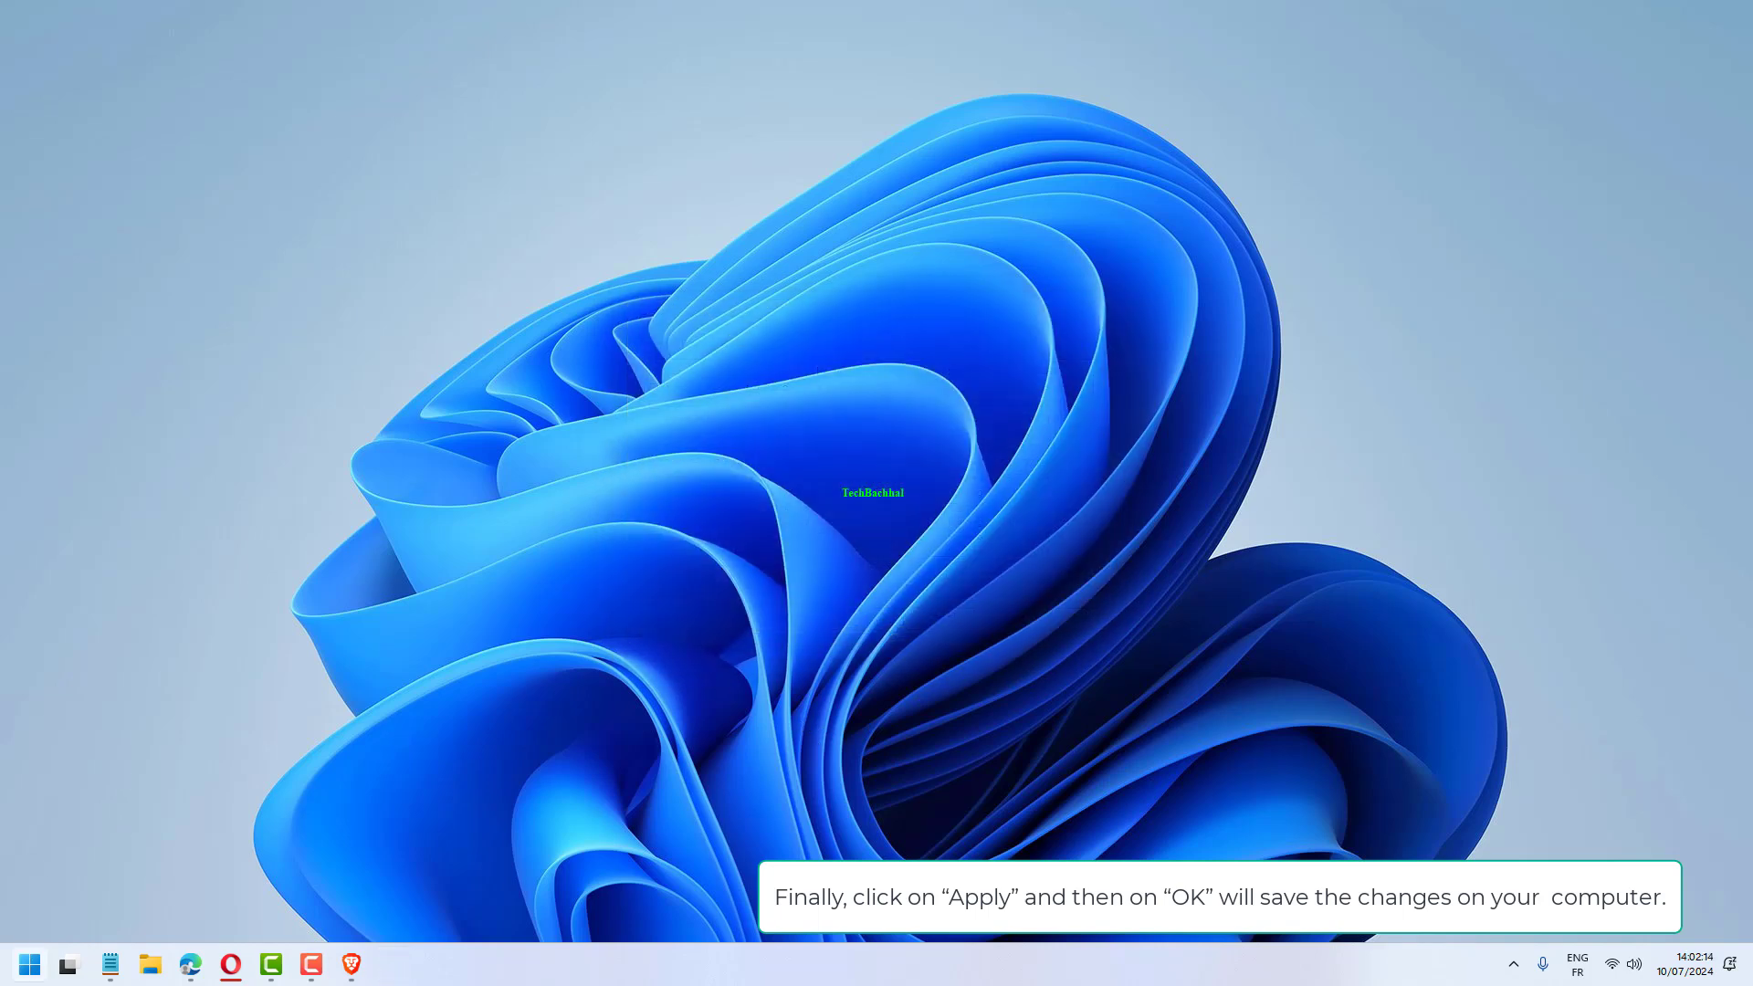
Restart the computer from the Start menu's power options
left_click(28, 964)
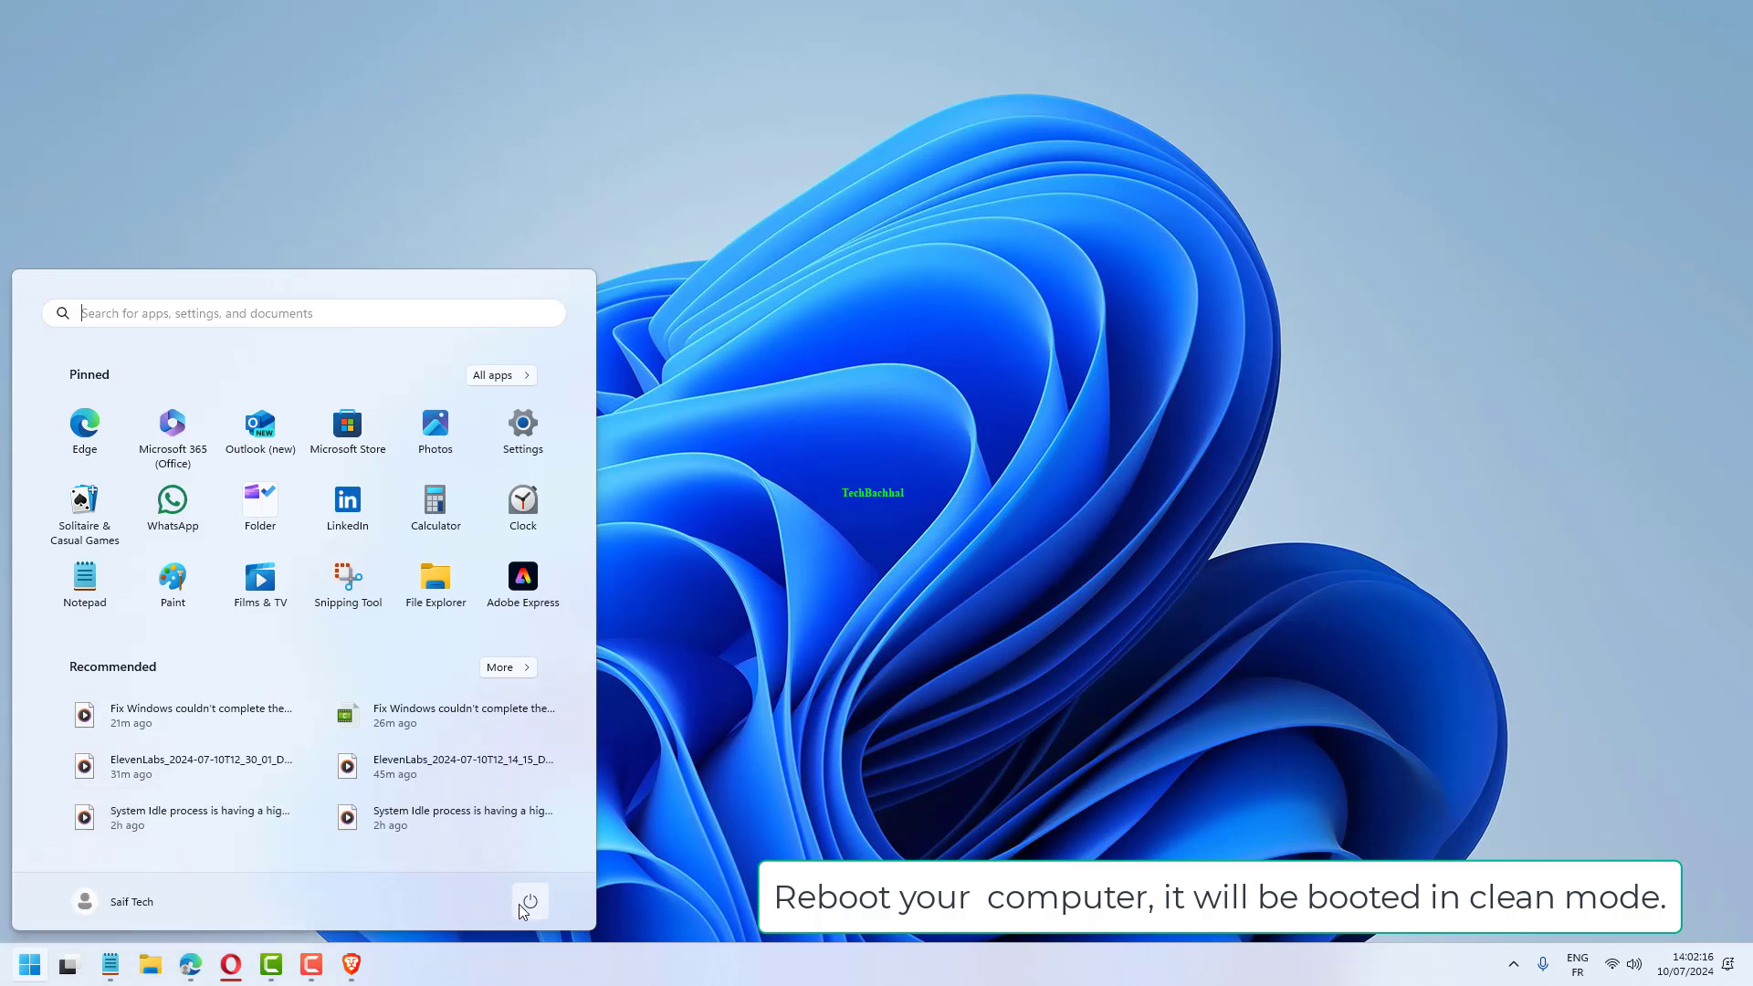
left_click(530, 900)
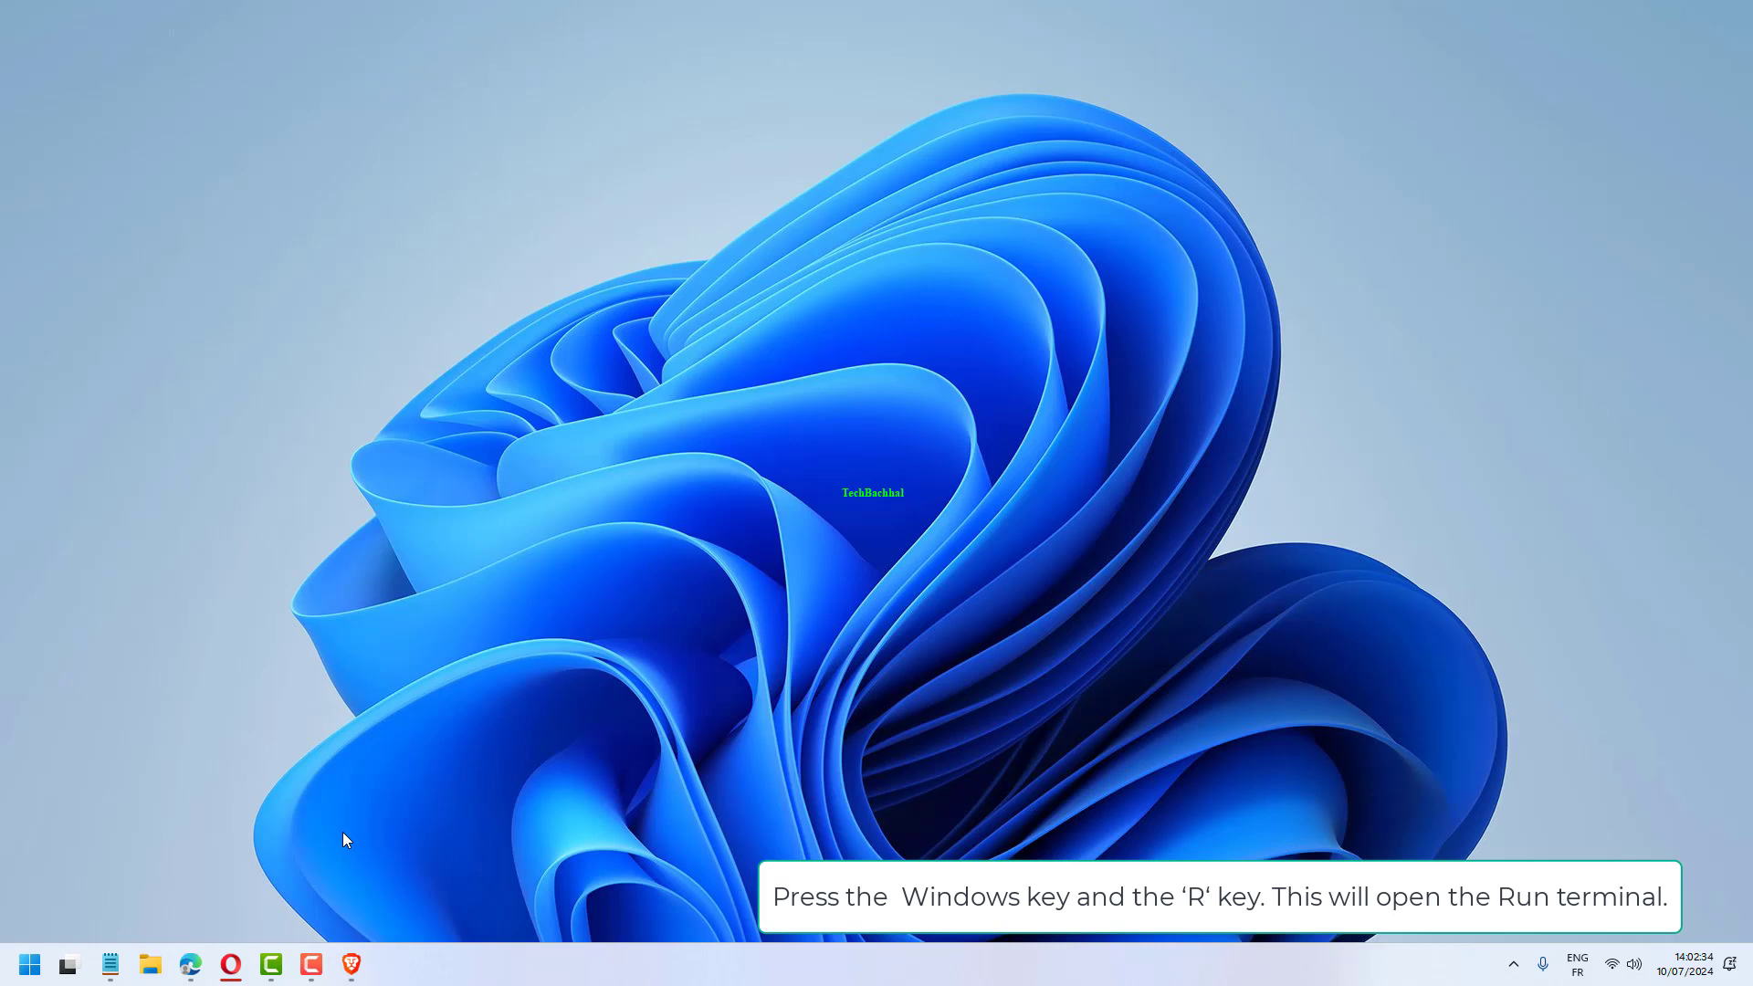
Launch regedit through the Win+R Run box
key("Win+r")
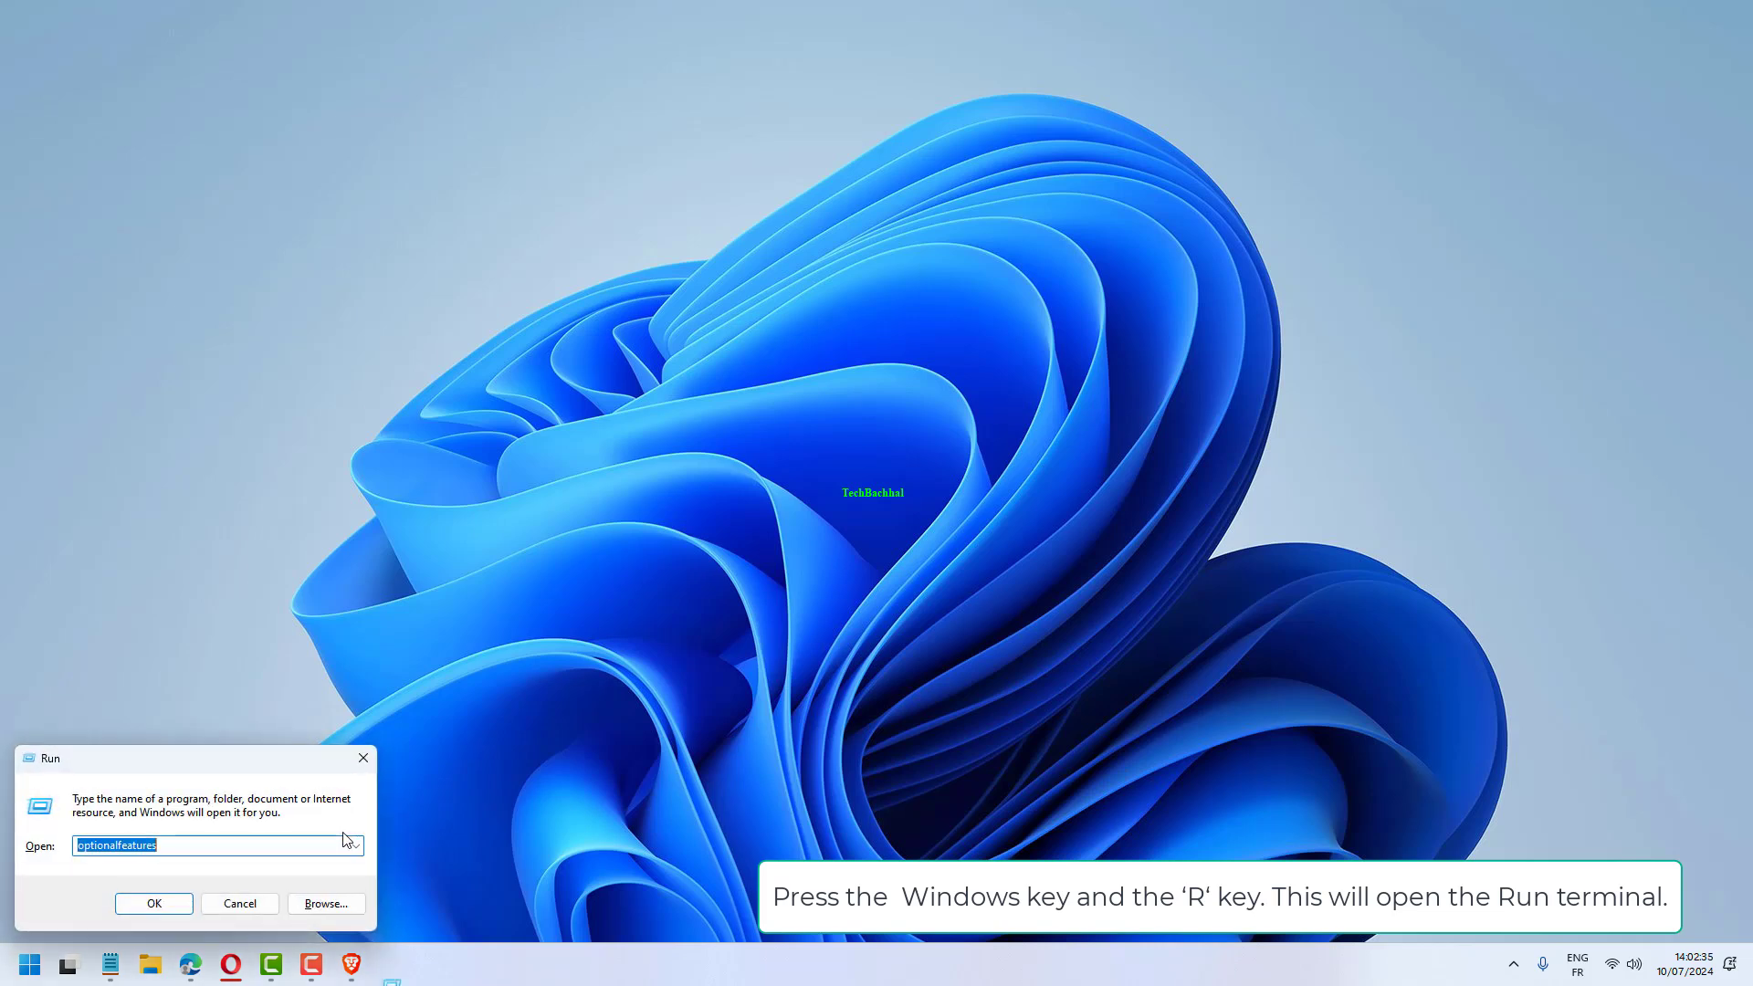
left_click(153, 904)
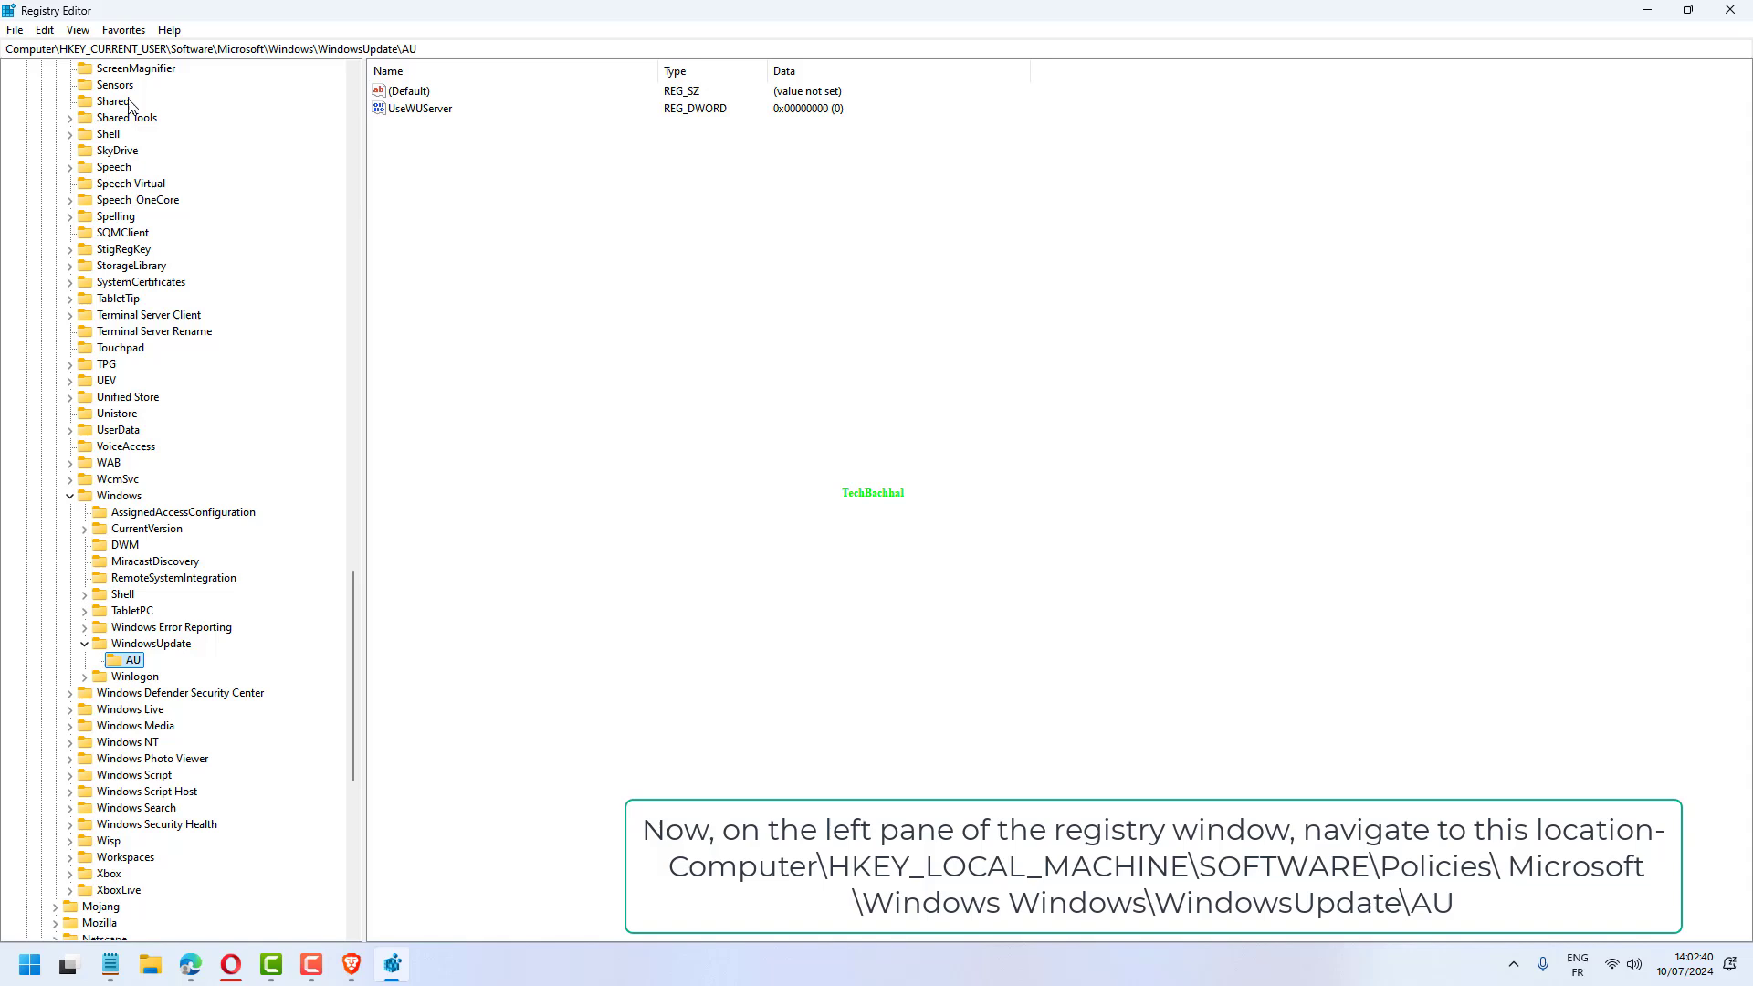
left_click(14, 32)
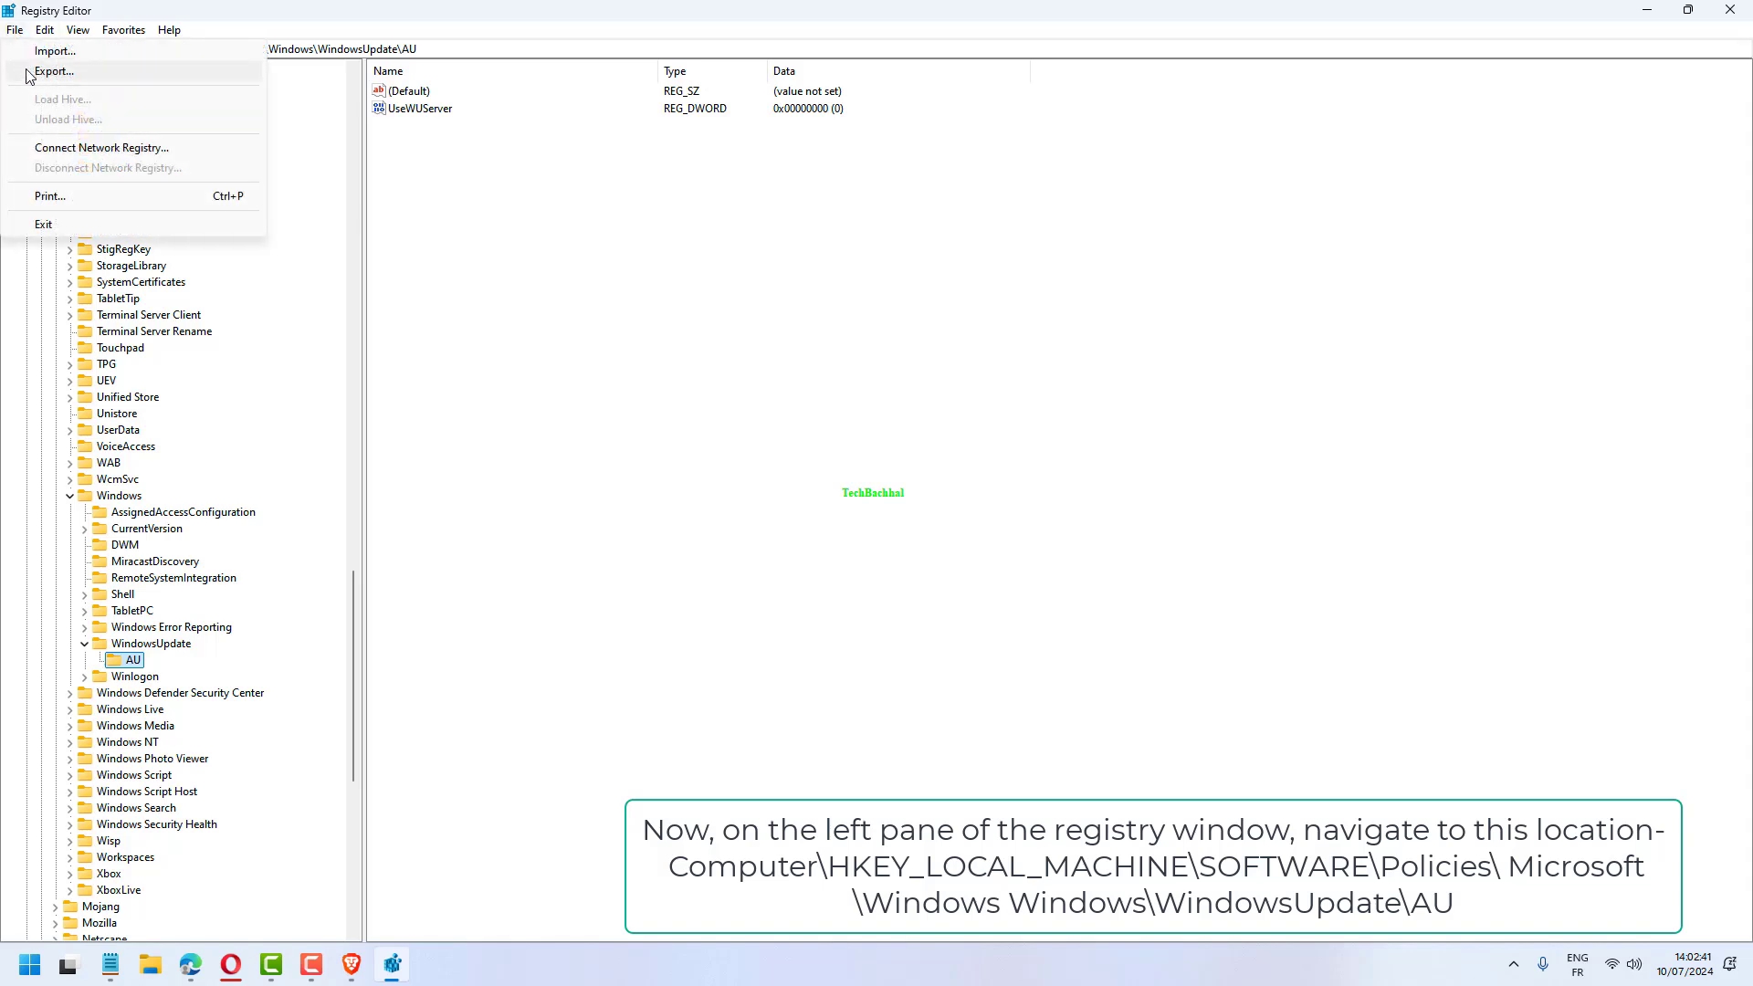
left_click(53, 71)
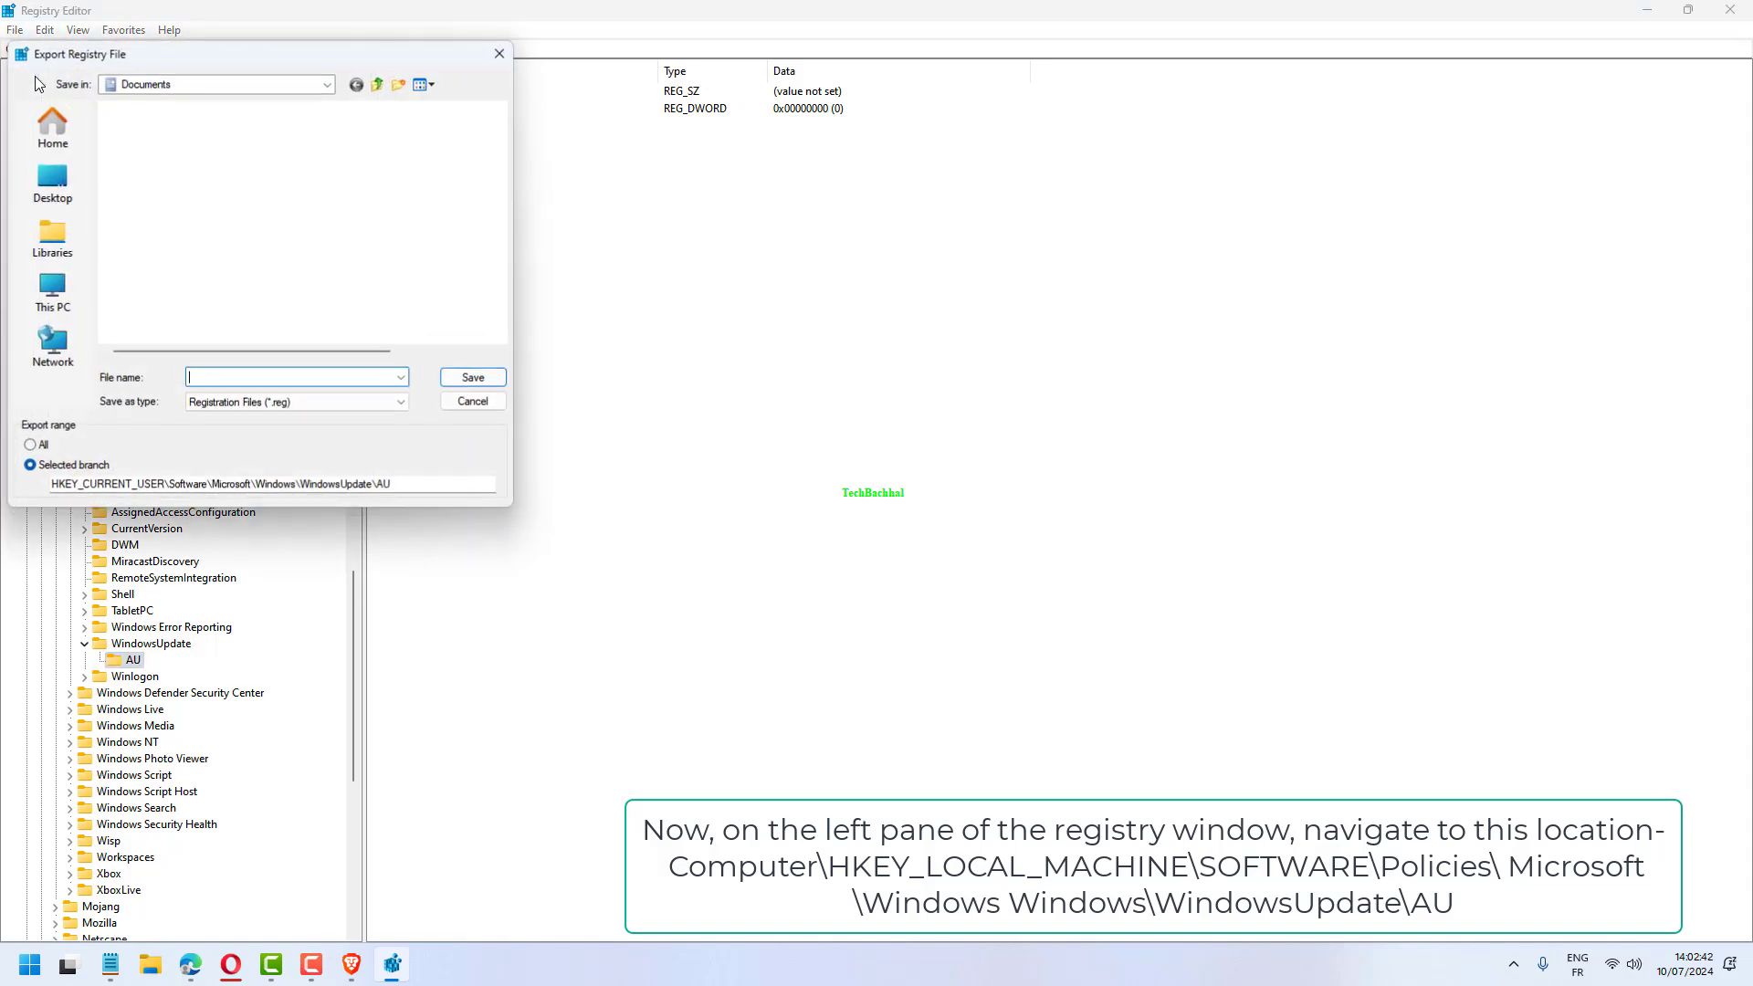
left_click(471, 400)
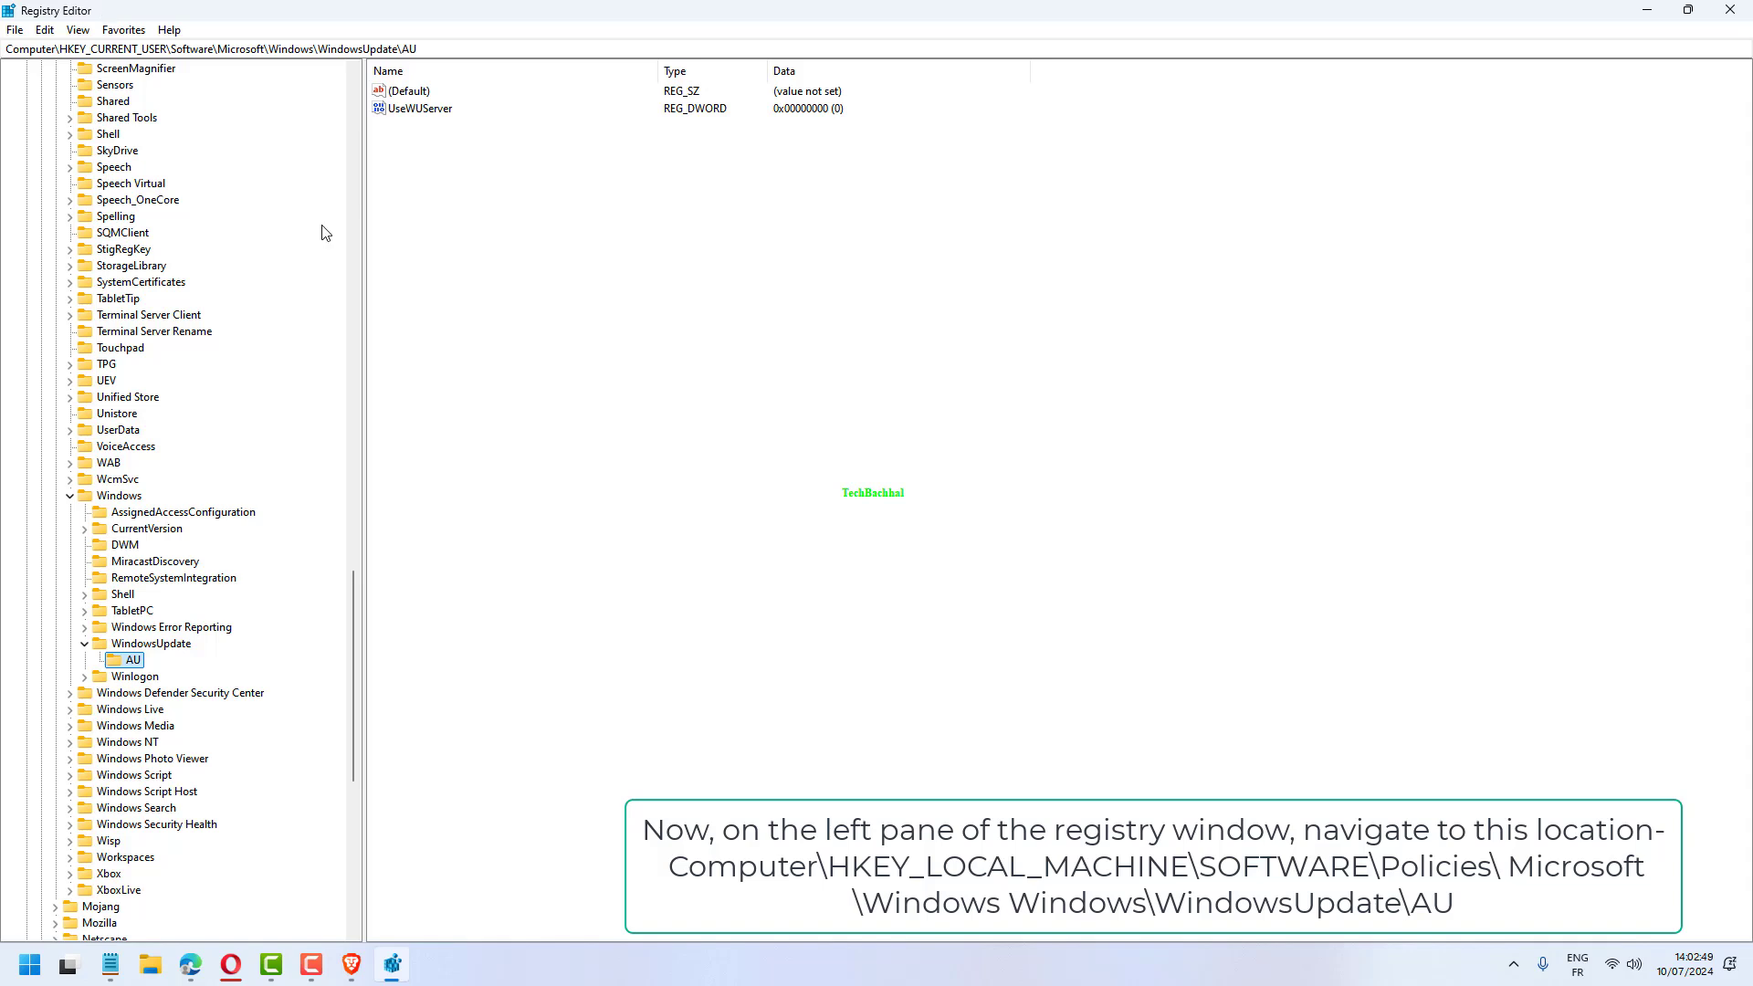
left_click(420, 108)
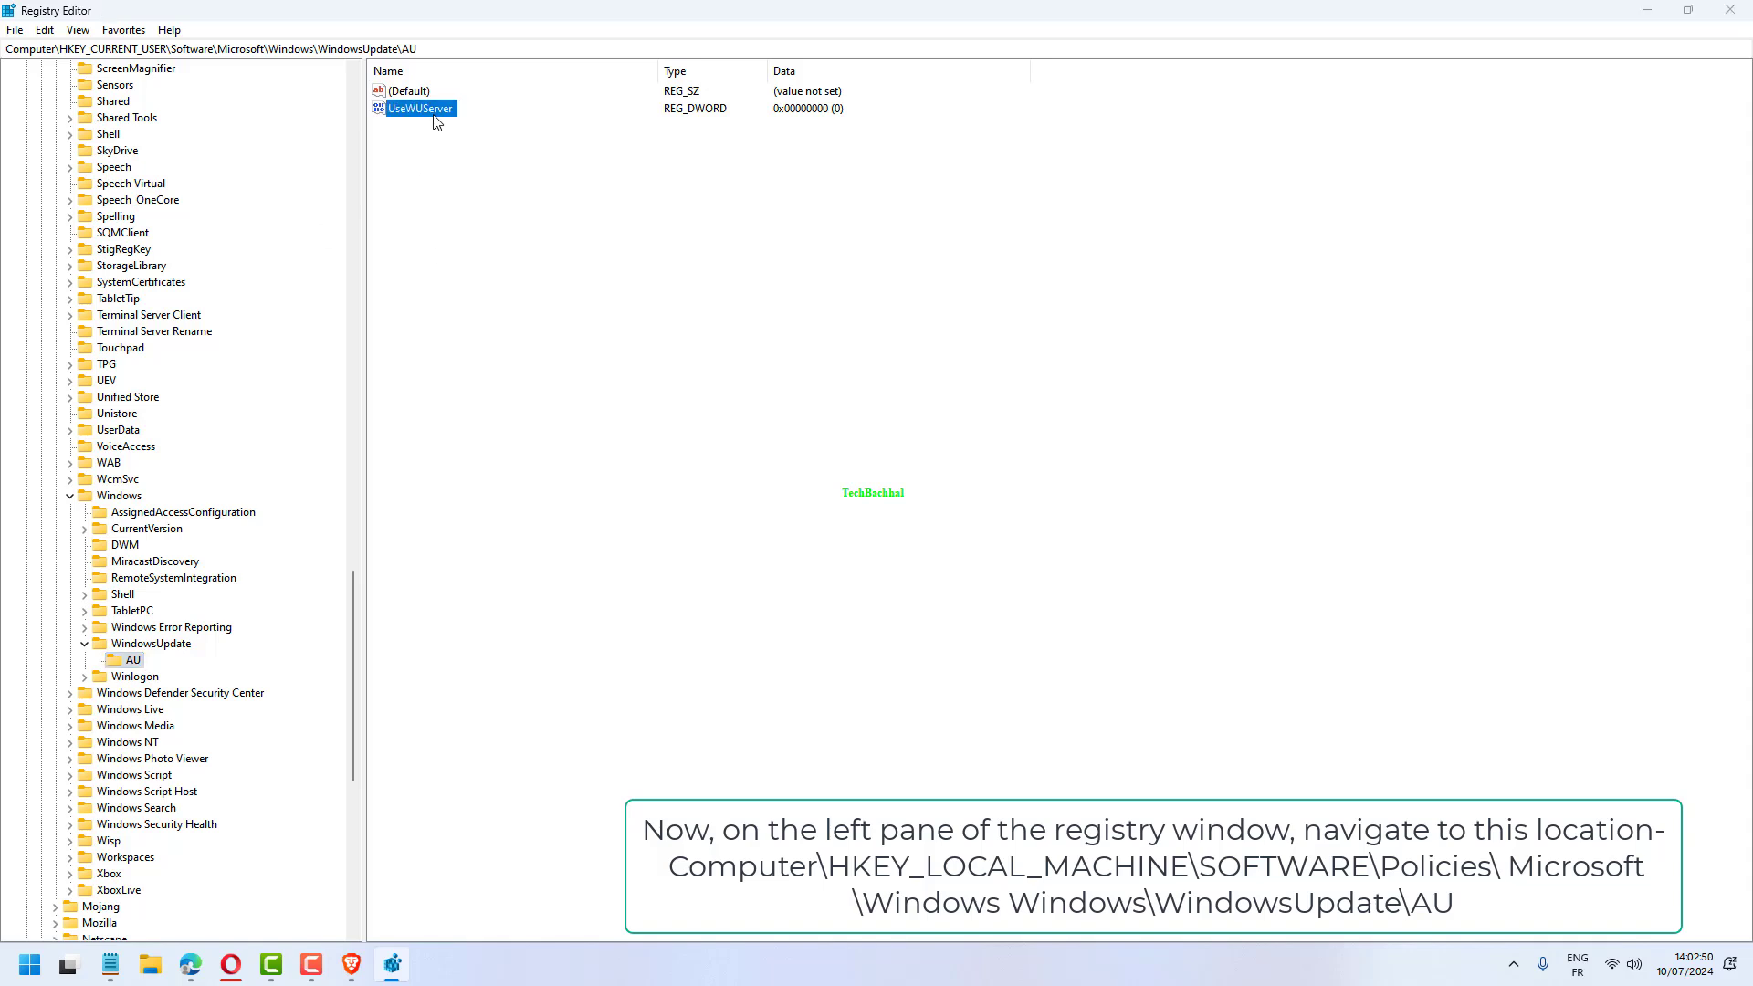
Confirm UseWUServer value data as 0 and close Registry Editor
double_click(420, 107)
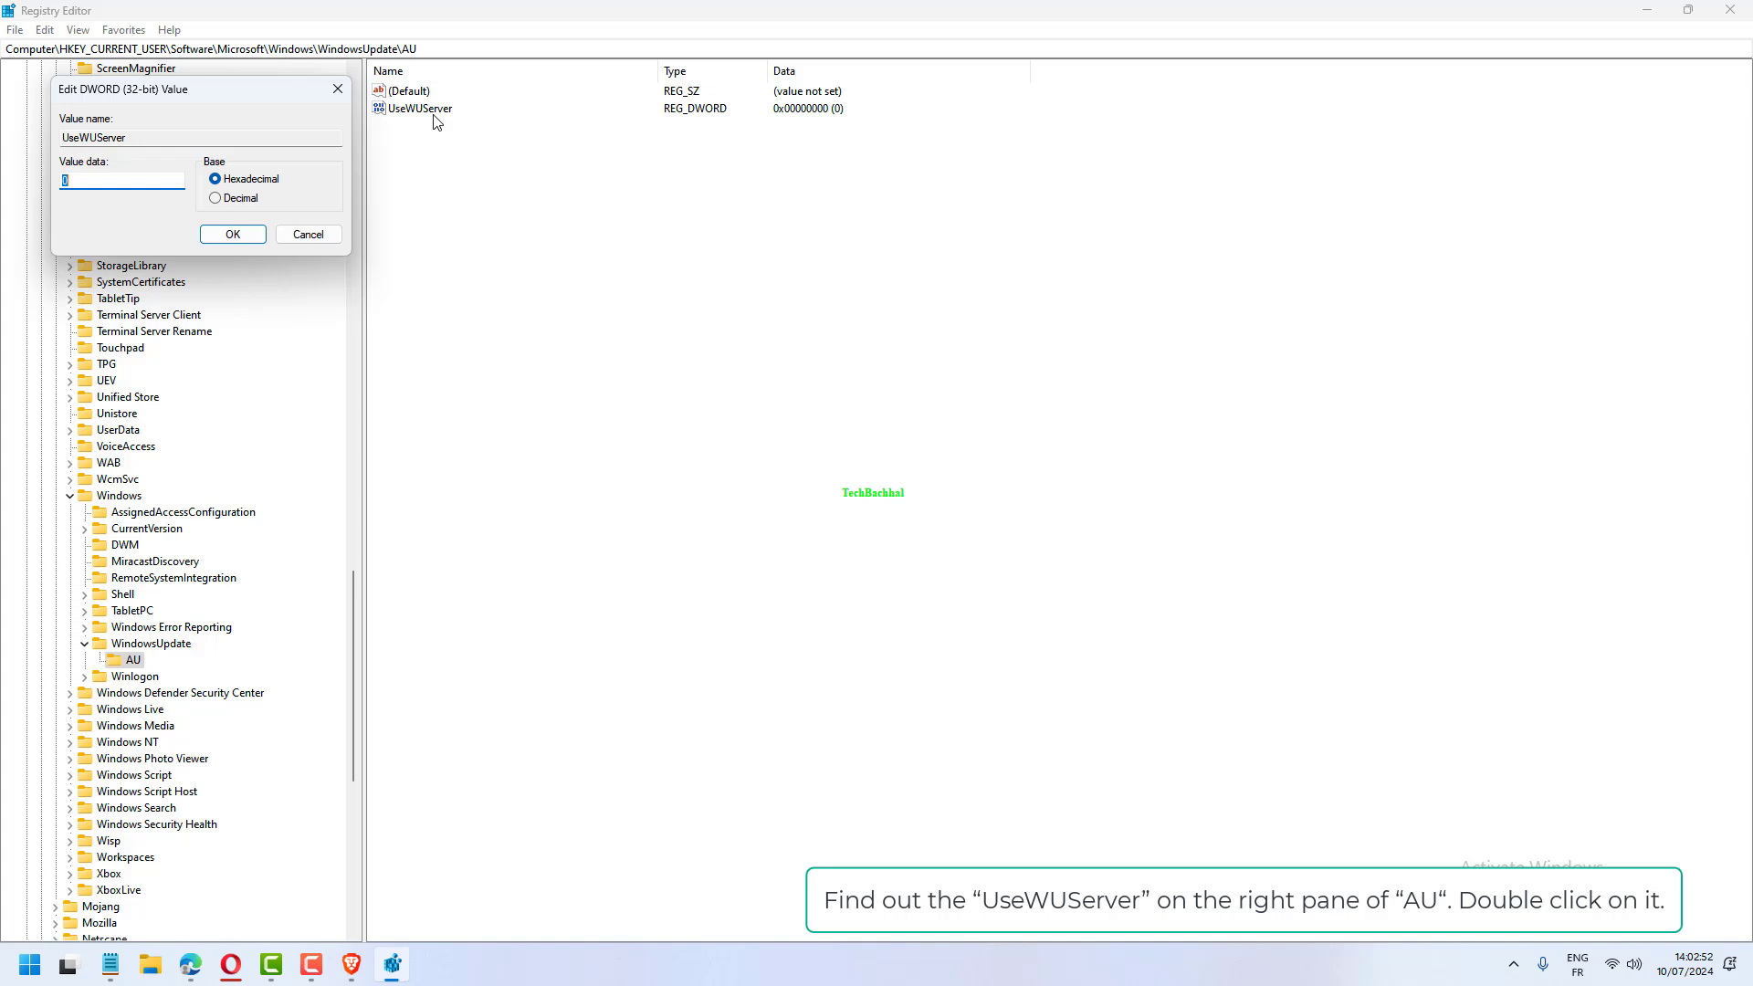
mouse_move(127, 211)
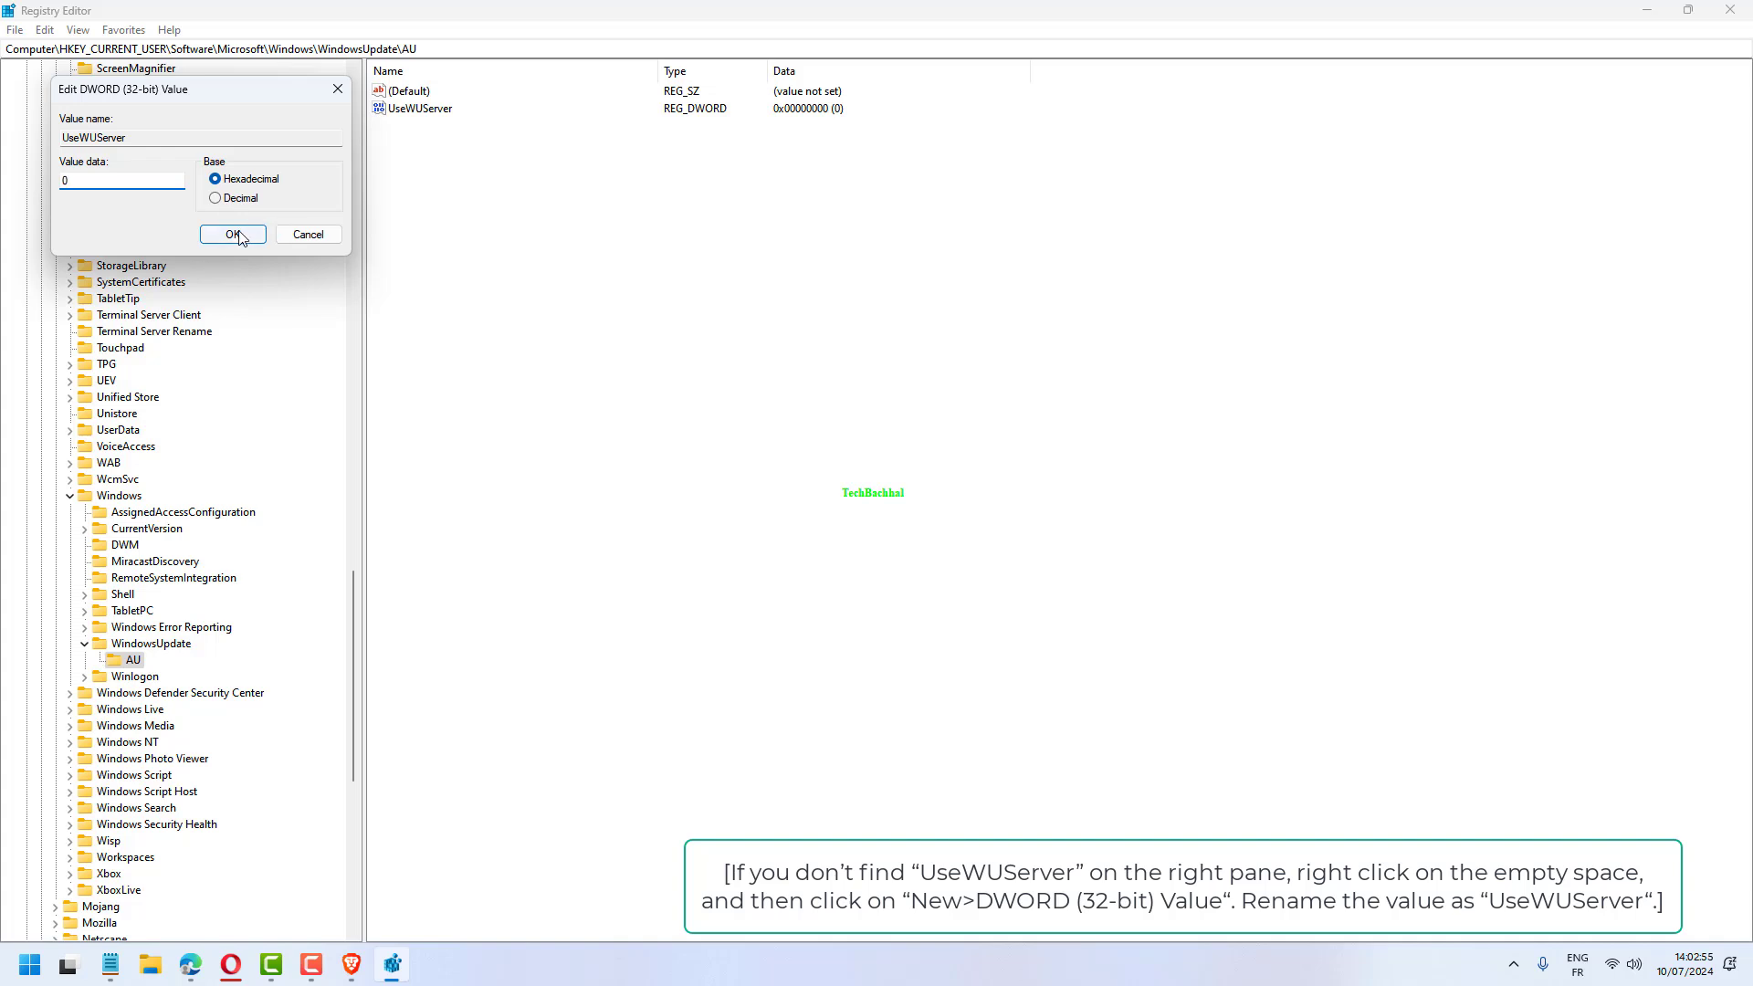
left_click(232, 234)
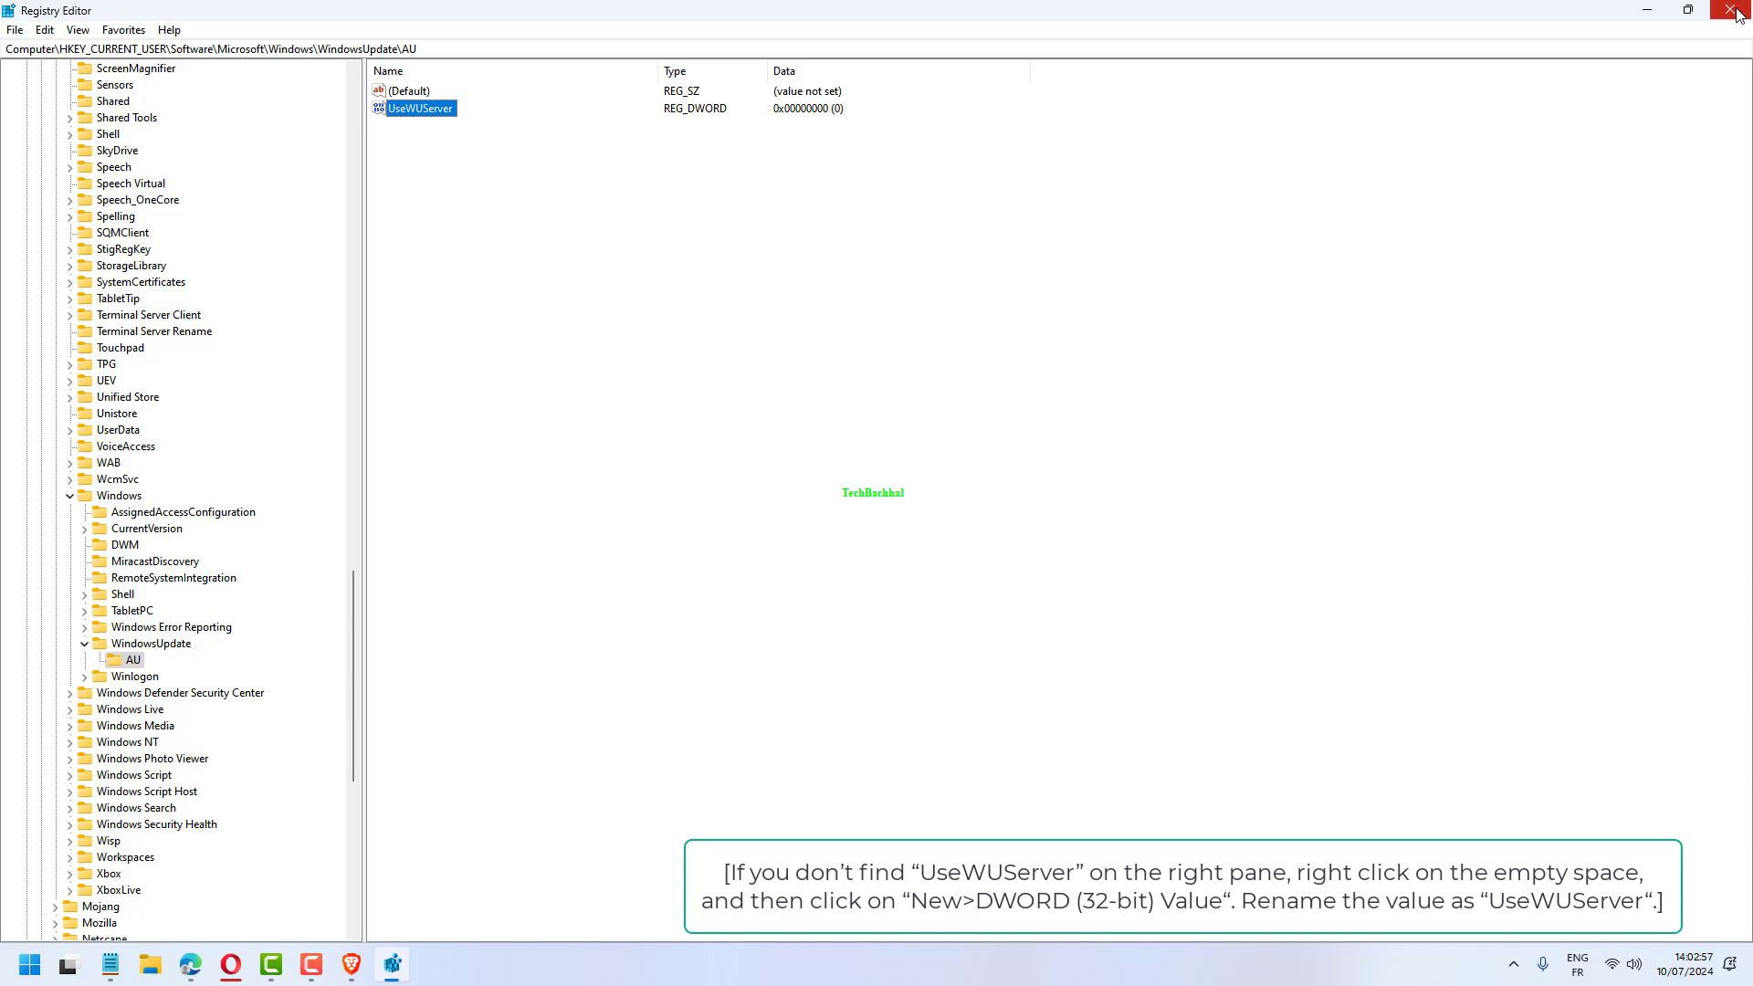
left_click(1740, 11)
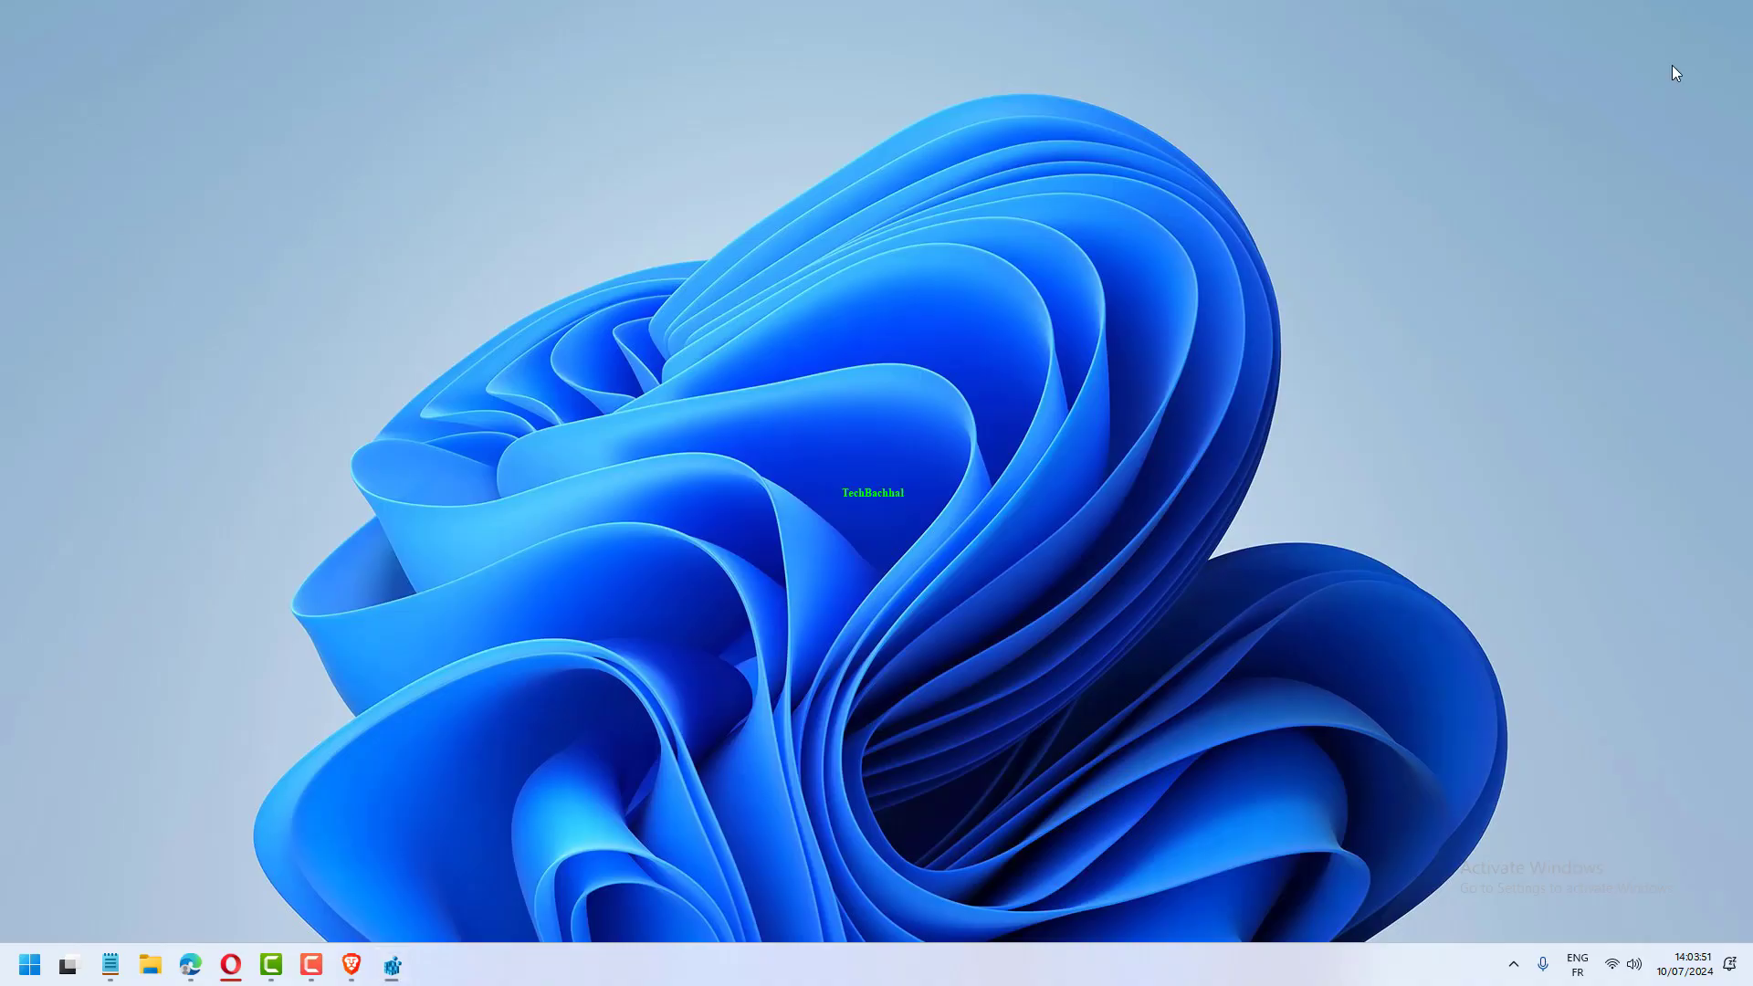
In Brave, go to aka.ms/DotnetRepairTool and save the download to Downloads
left_click(350, 964)
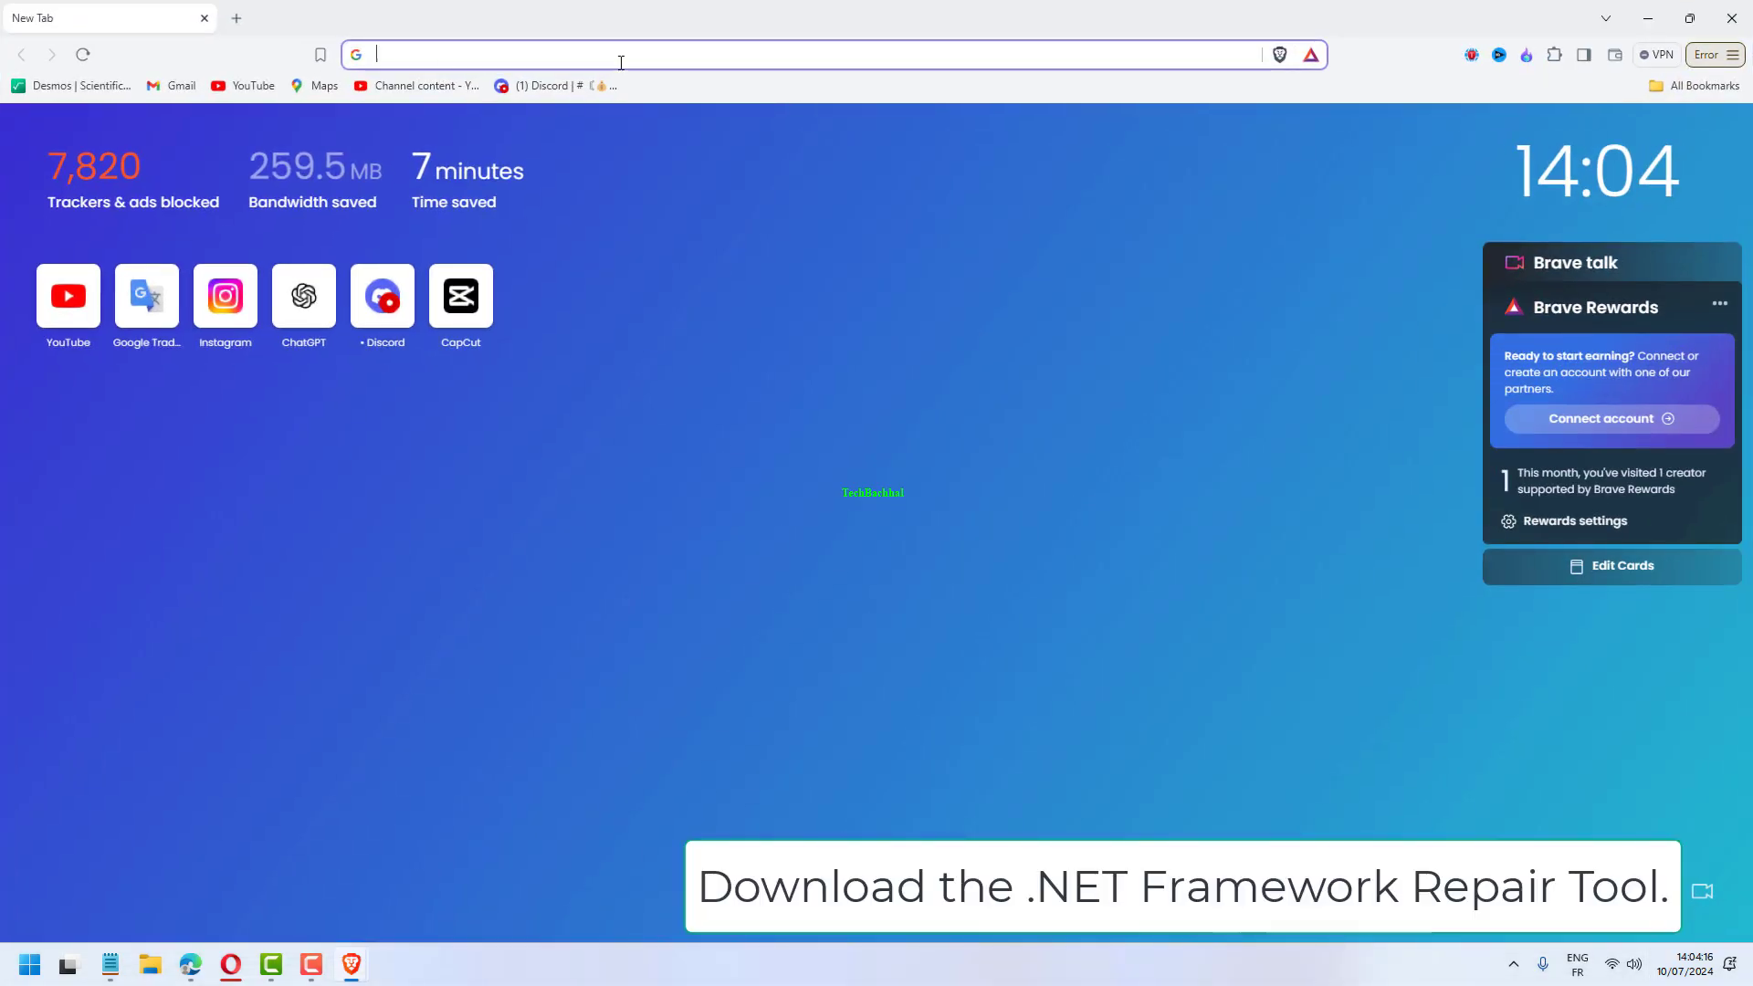
type("aka.ms/DotnetRepairTool")
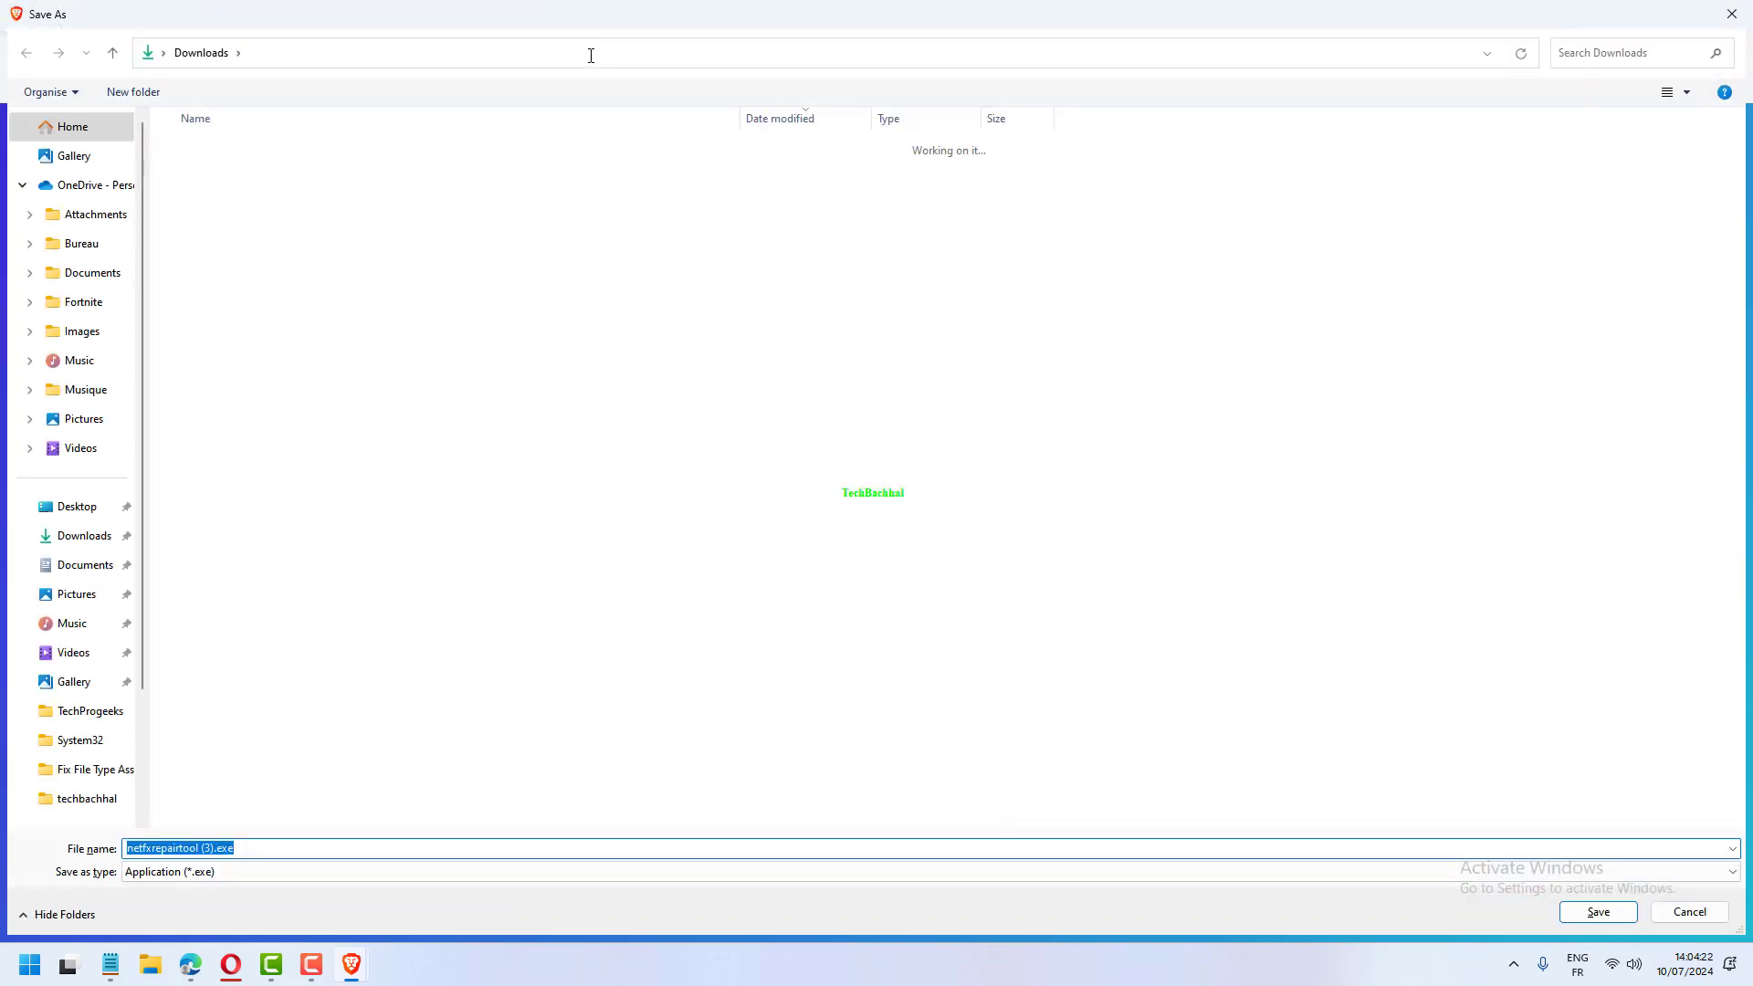
left_click(1596, 911)
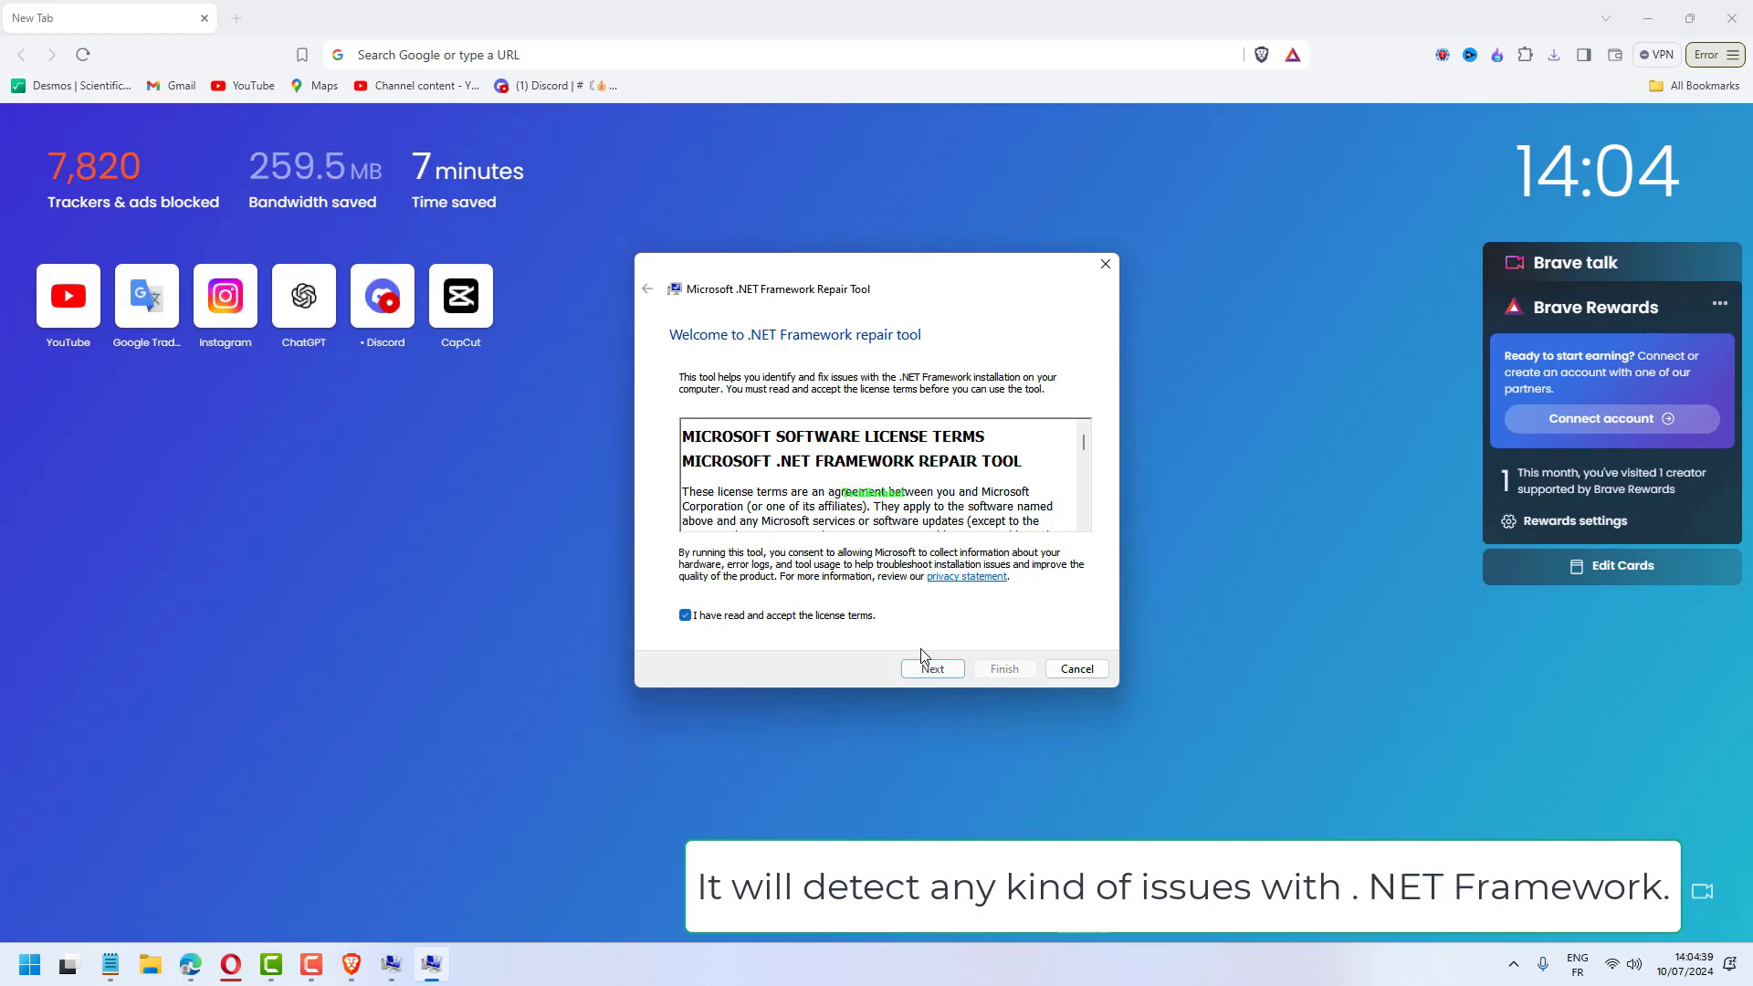
With the license accepted, detect .NET Framework issues and apply the recommended changes
left_click(931, 668)
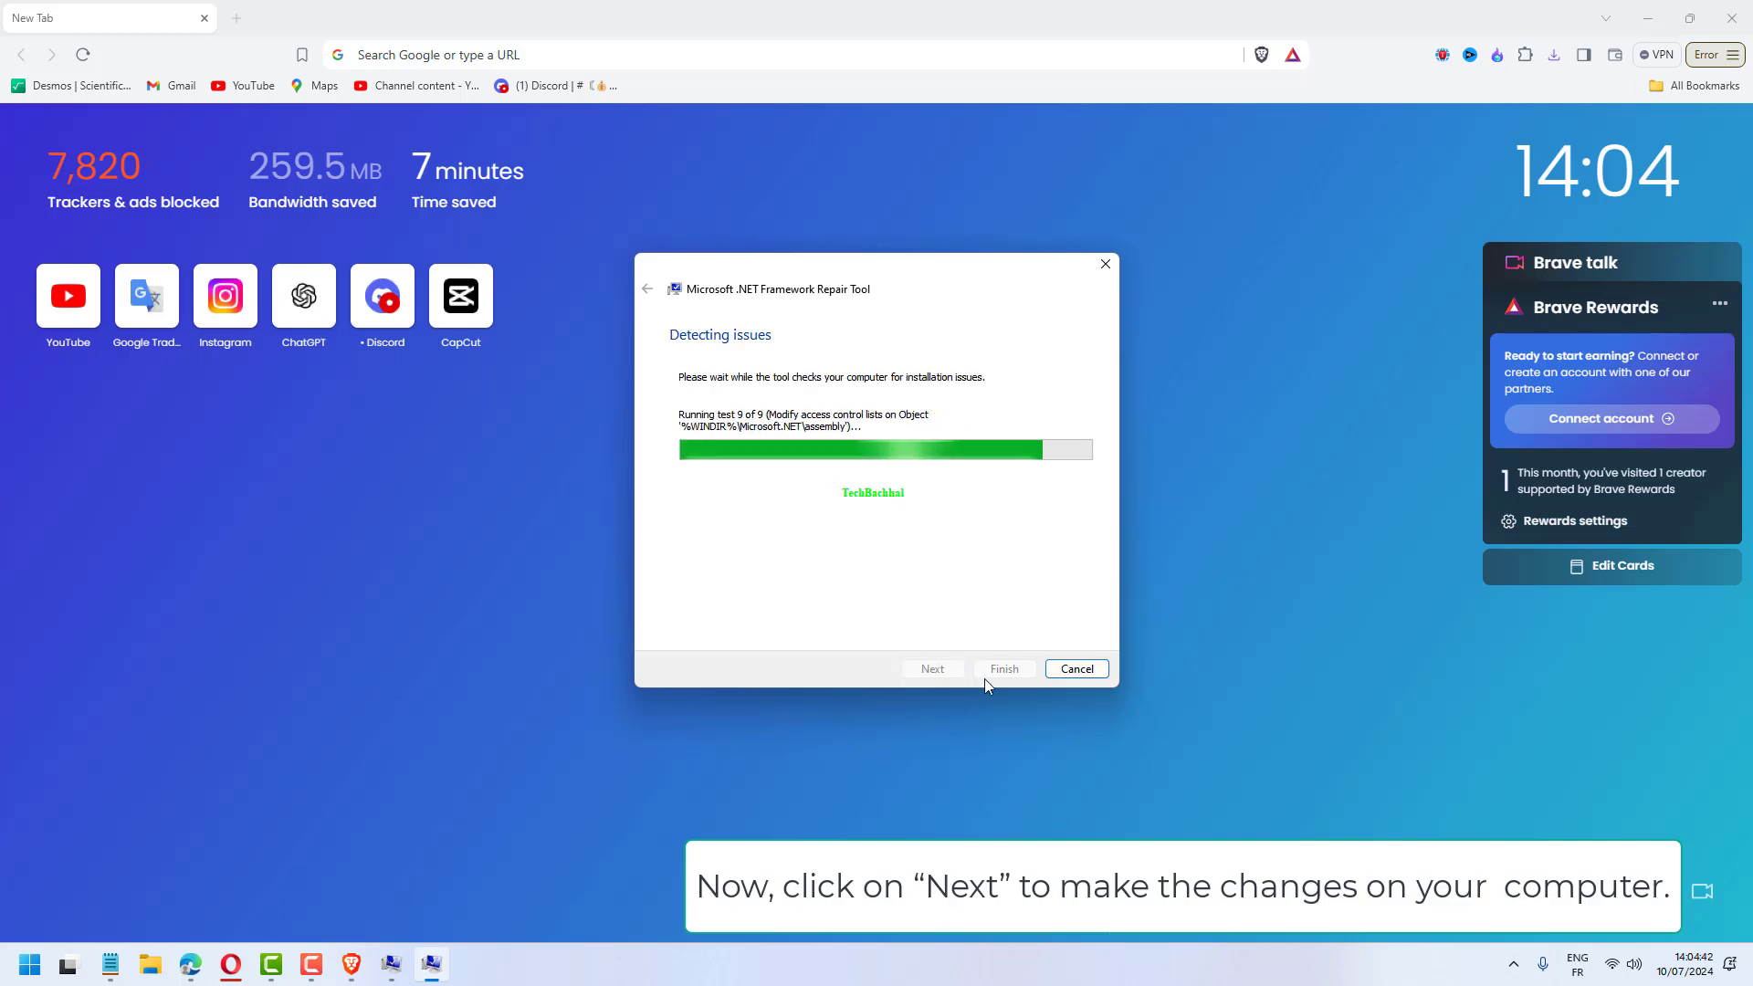
left_click(933, 668)
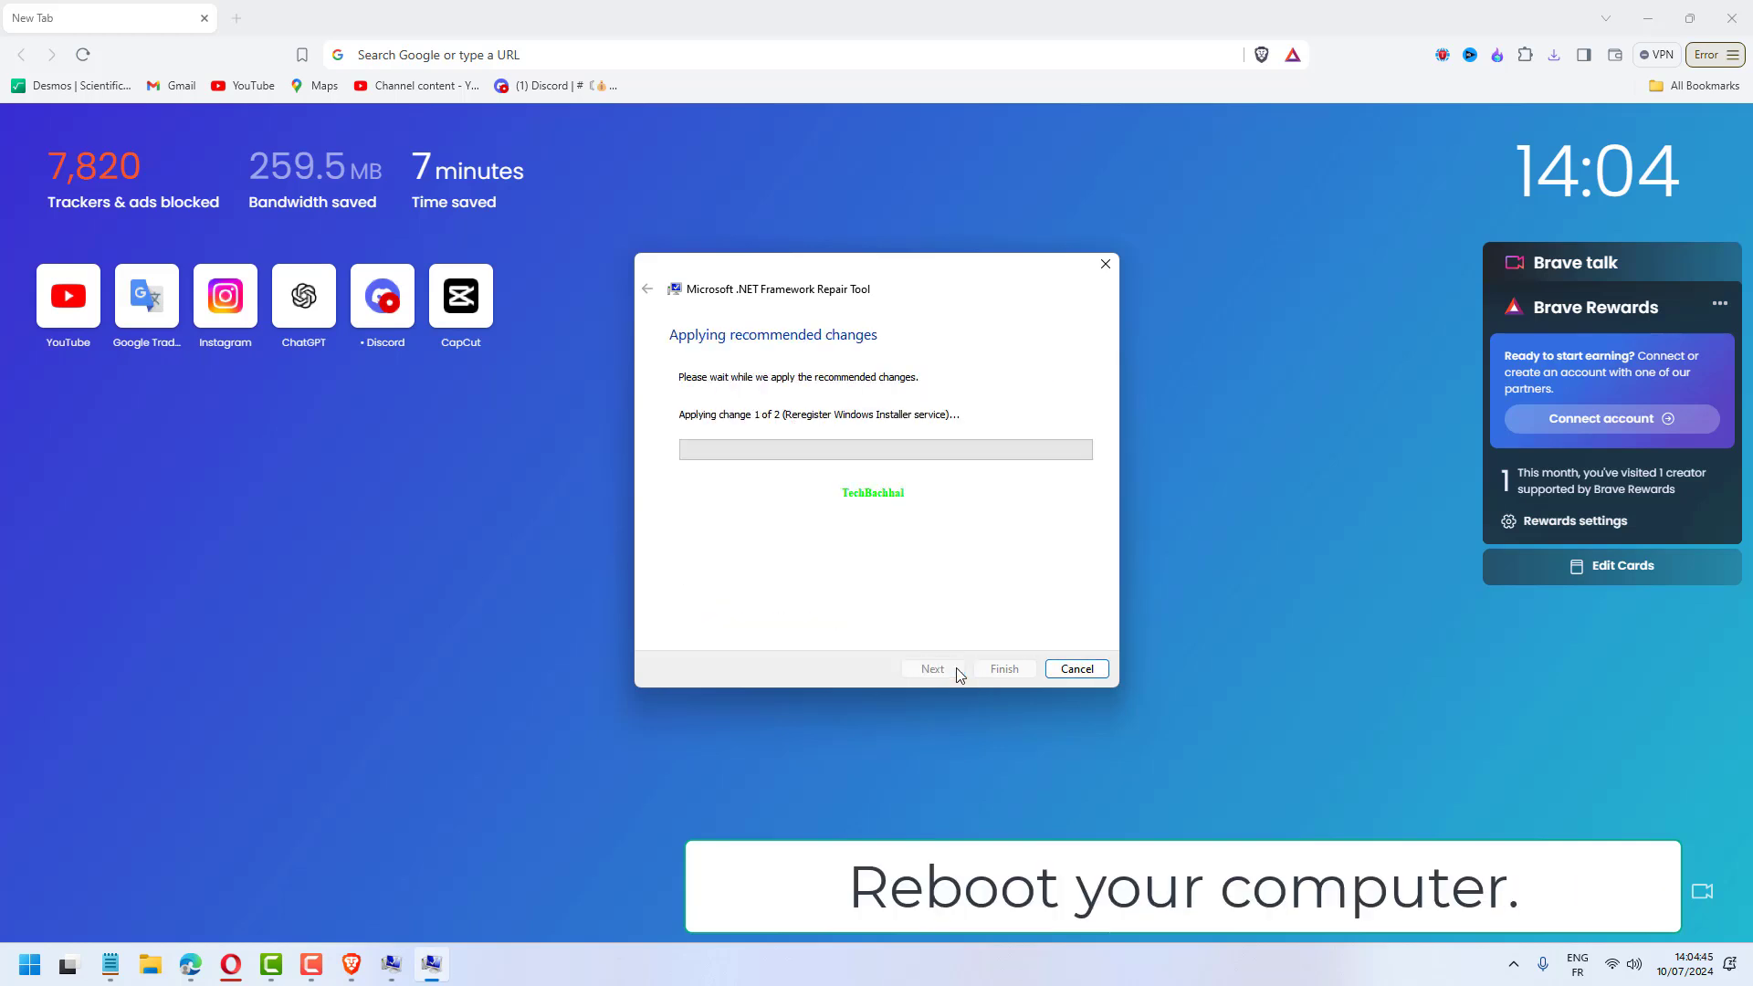